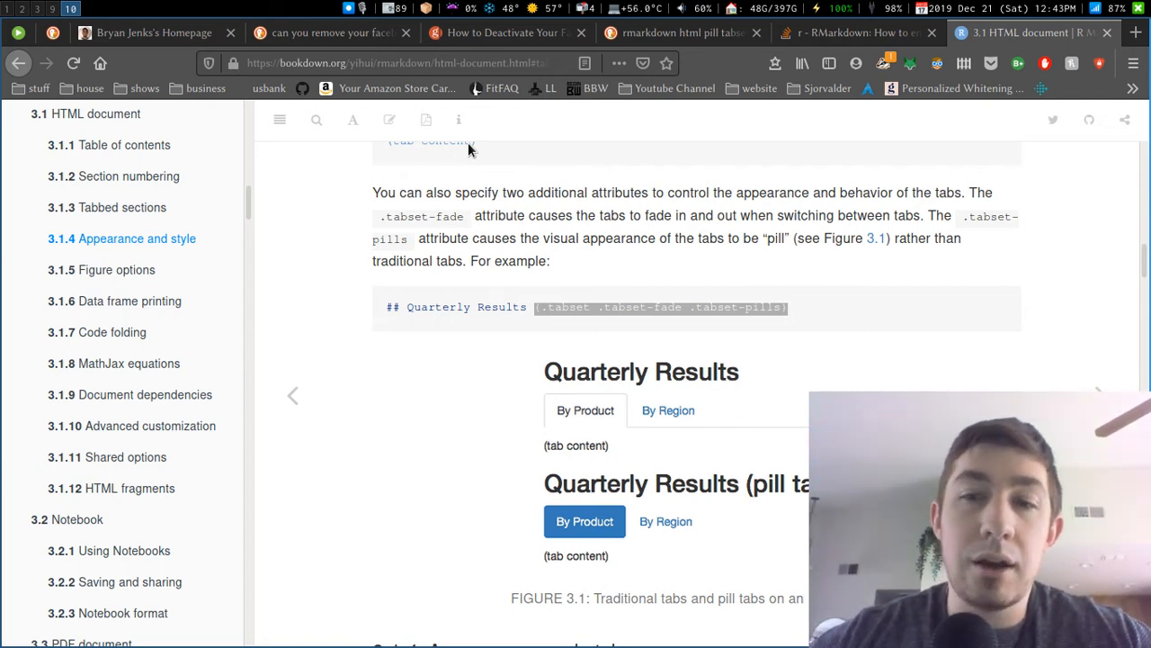
pyautogui.moveTo(728, 263)
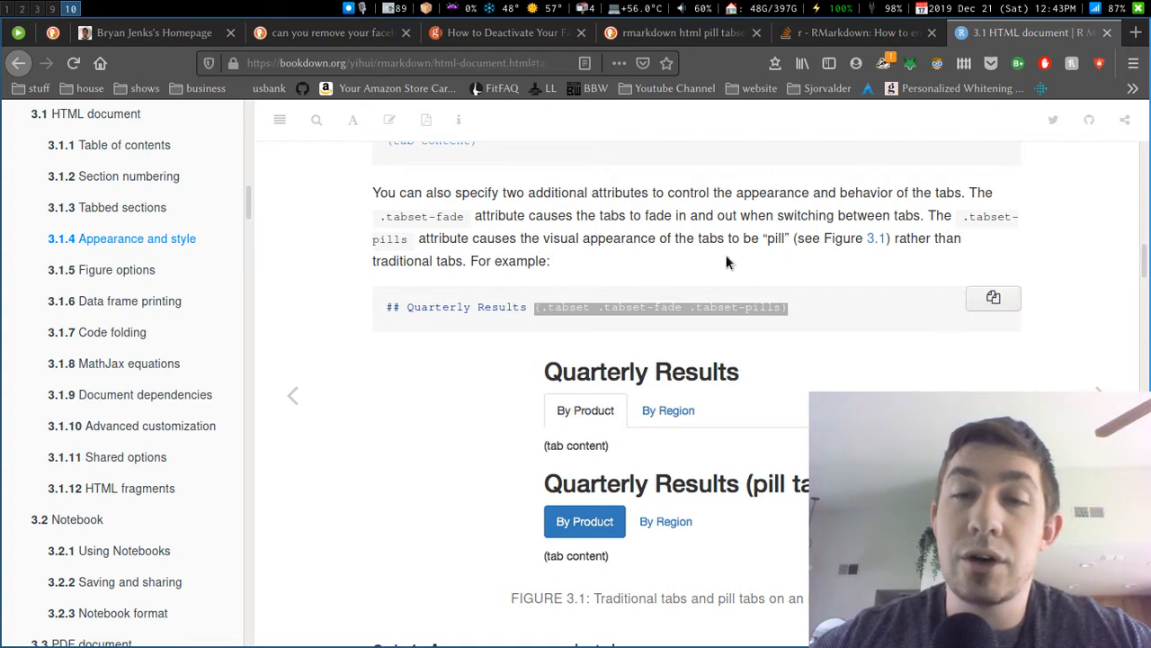
pyautogui.moveTo(876, 237)
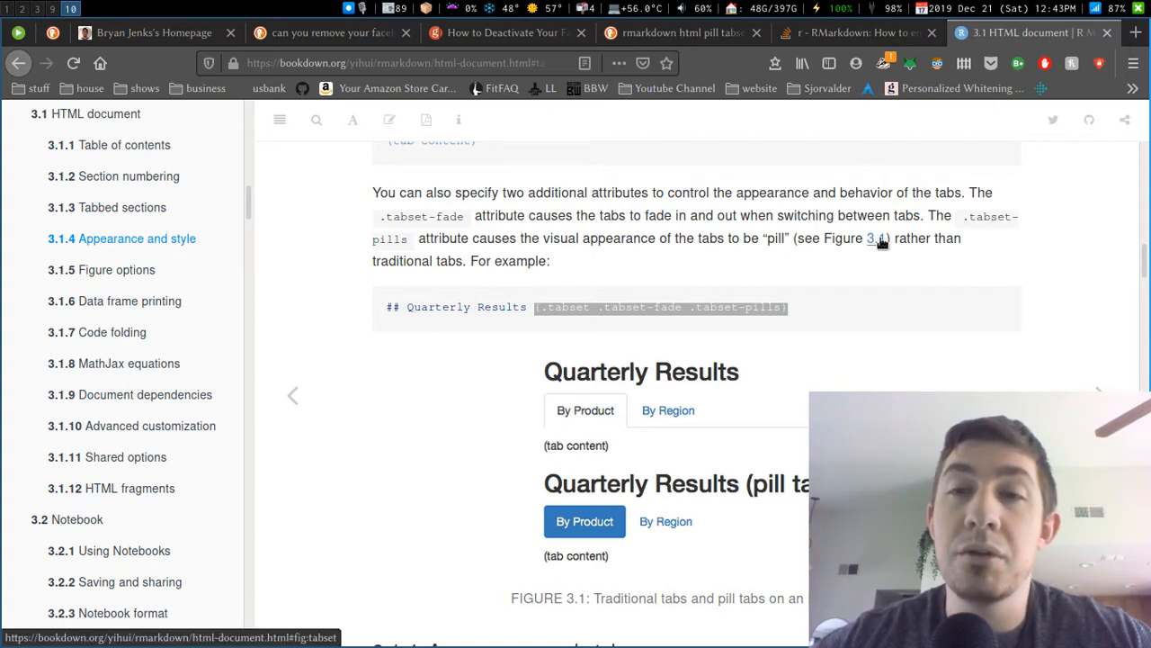
pyautogui.moveTo(978, 262)
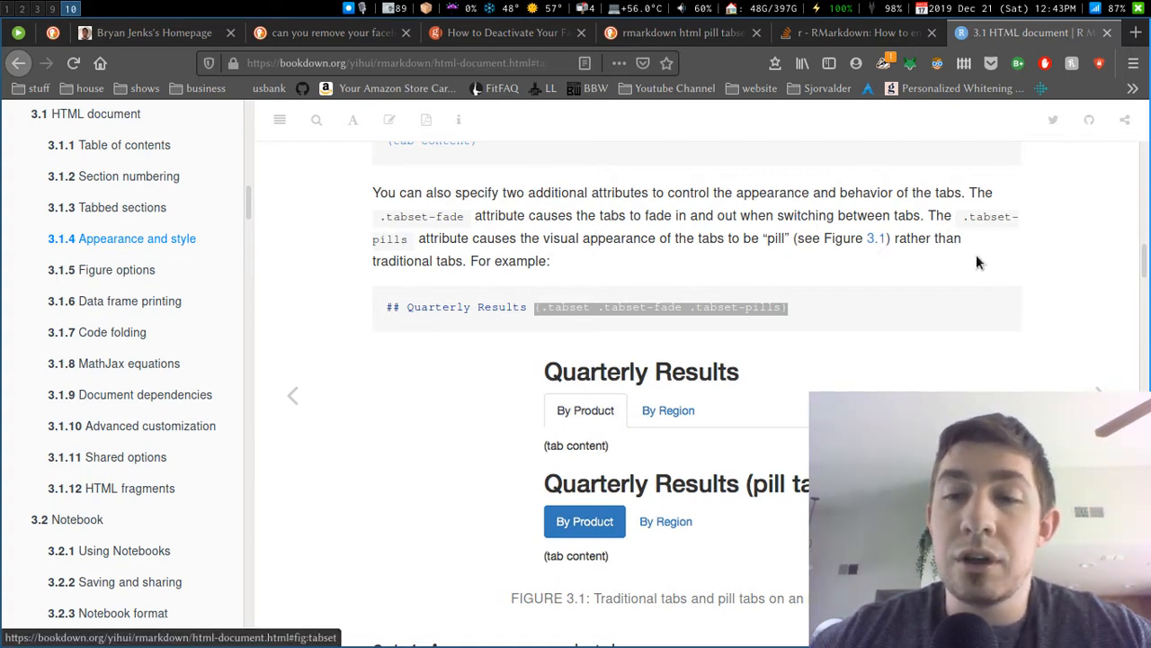
pyautogui.moveTo(862, 216)
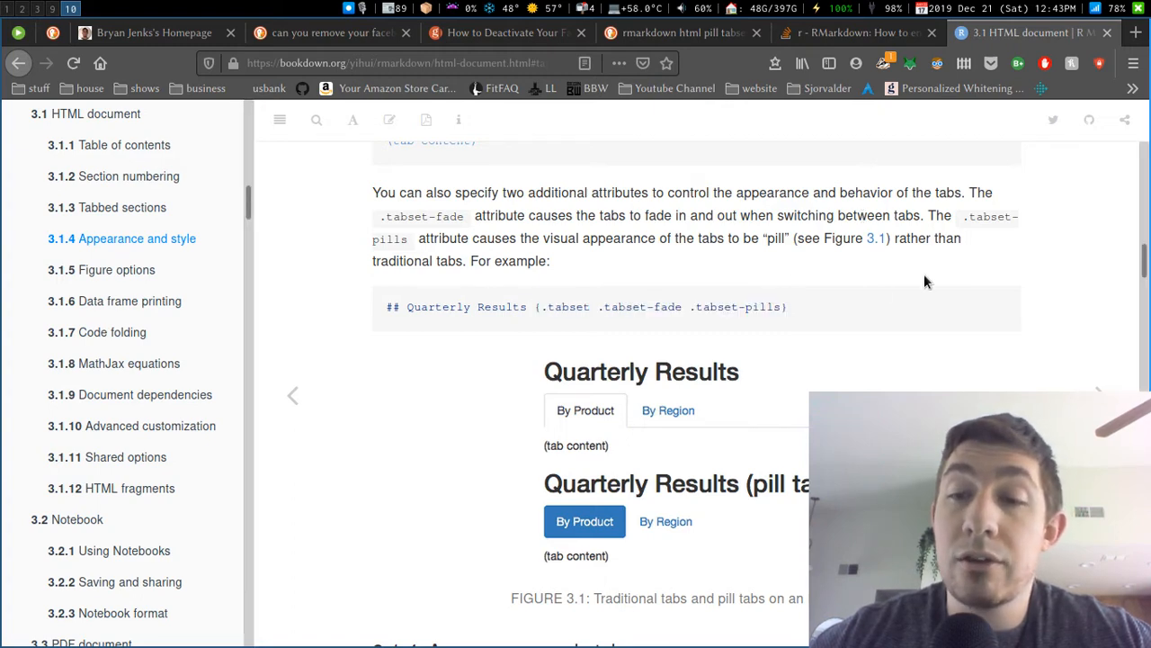
pyautogui.moveTo(718, 259)
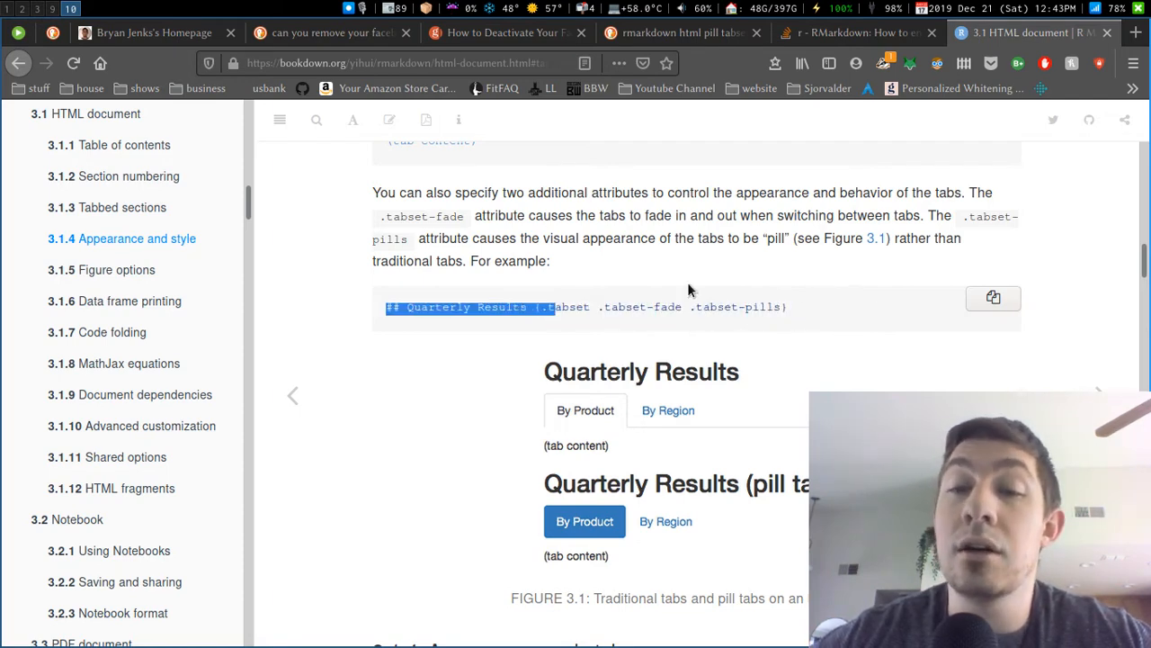
# - Knit the document to an HTML preview
pyautogui.scroll(-3)
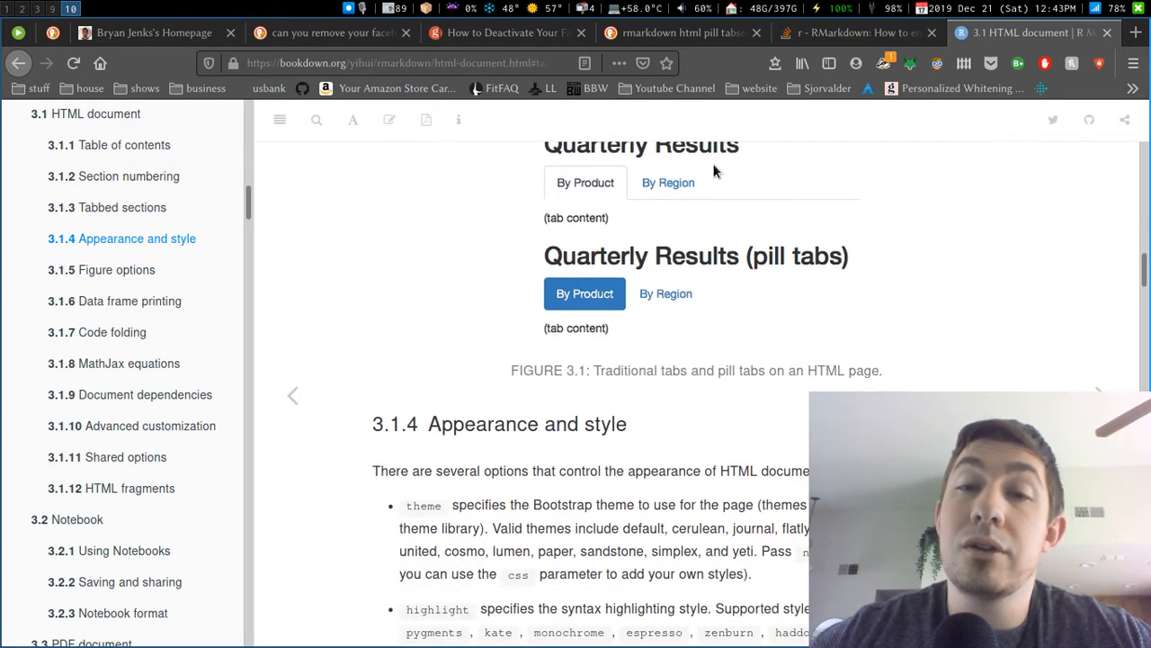
pyautogui.moveTo(664, 259)
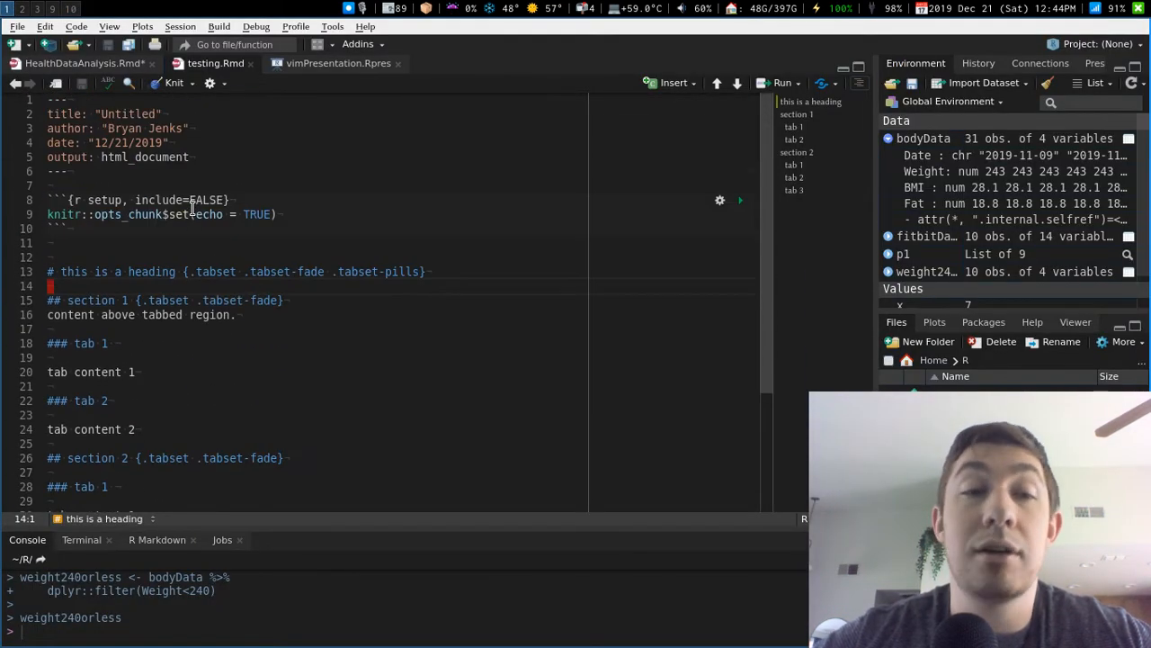
pyautogui.scroll(-3)
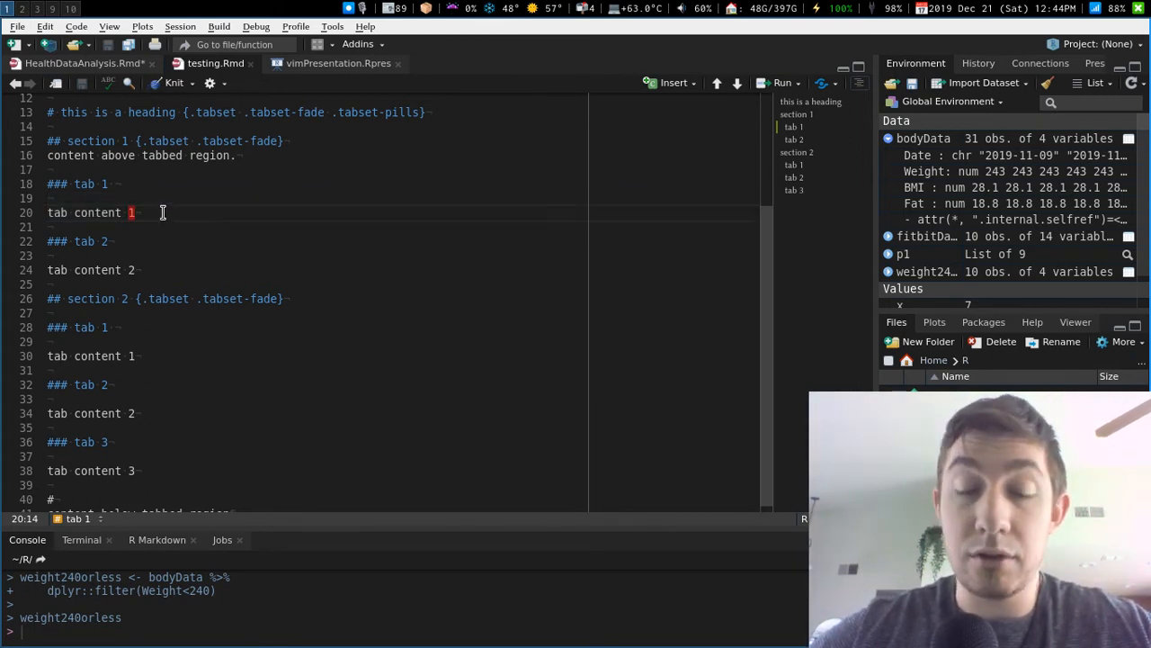
pyautogui.moveTo(218, 242)
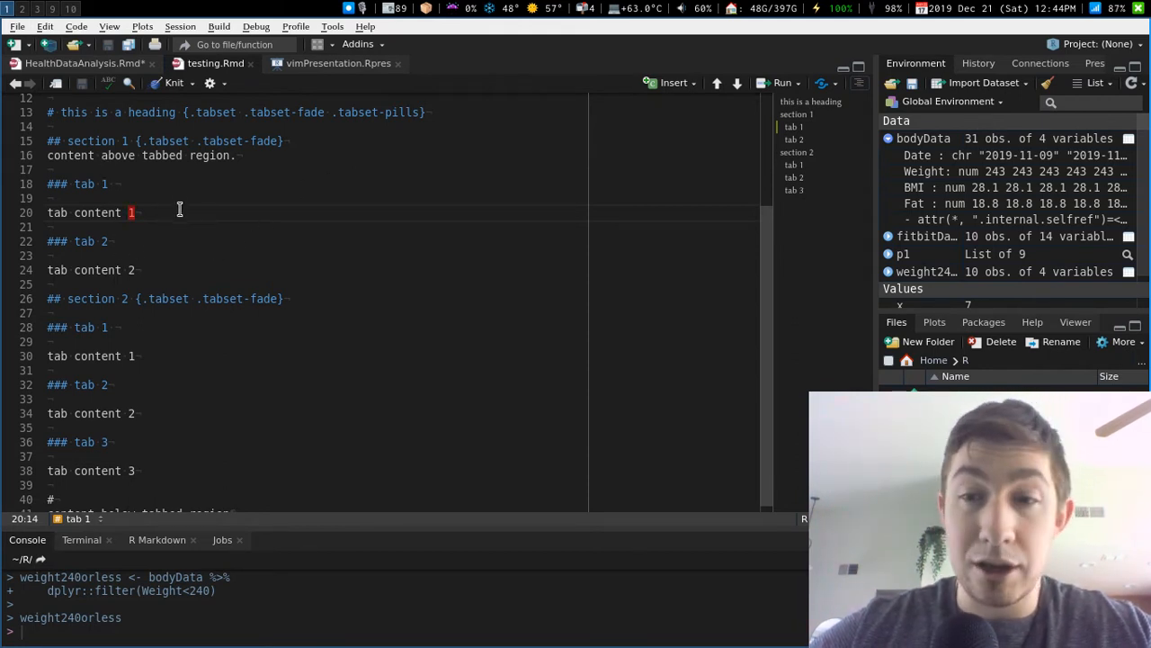
pyautogui.moveTo(264, 133)
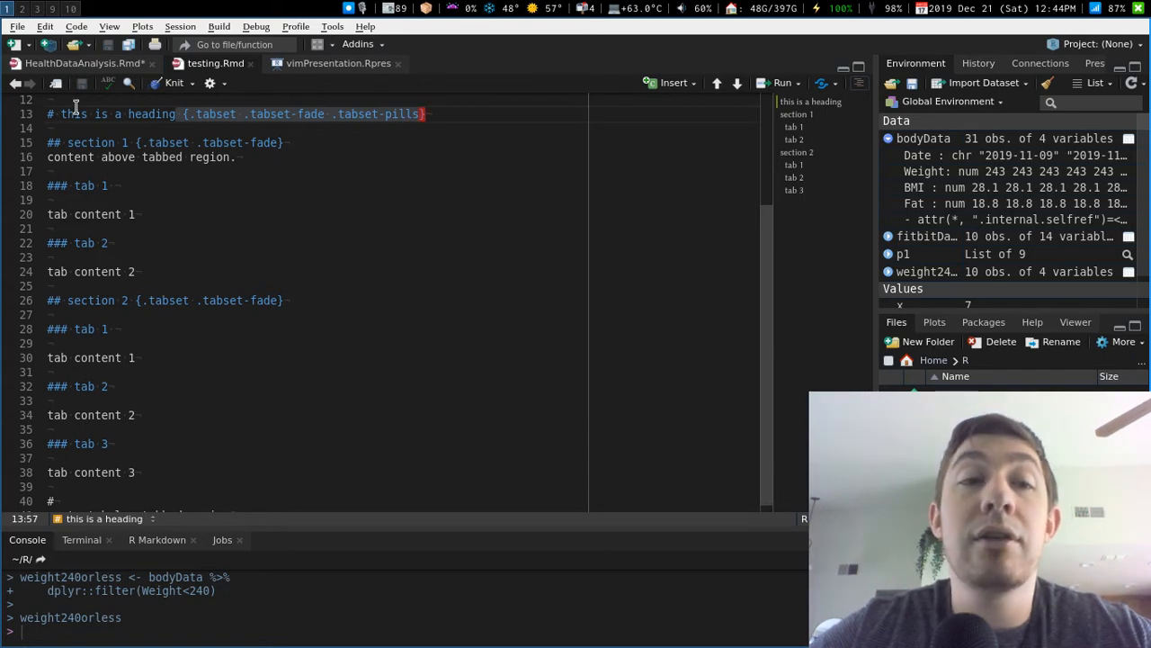
pyautogui.click(157, 539)
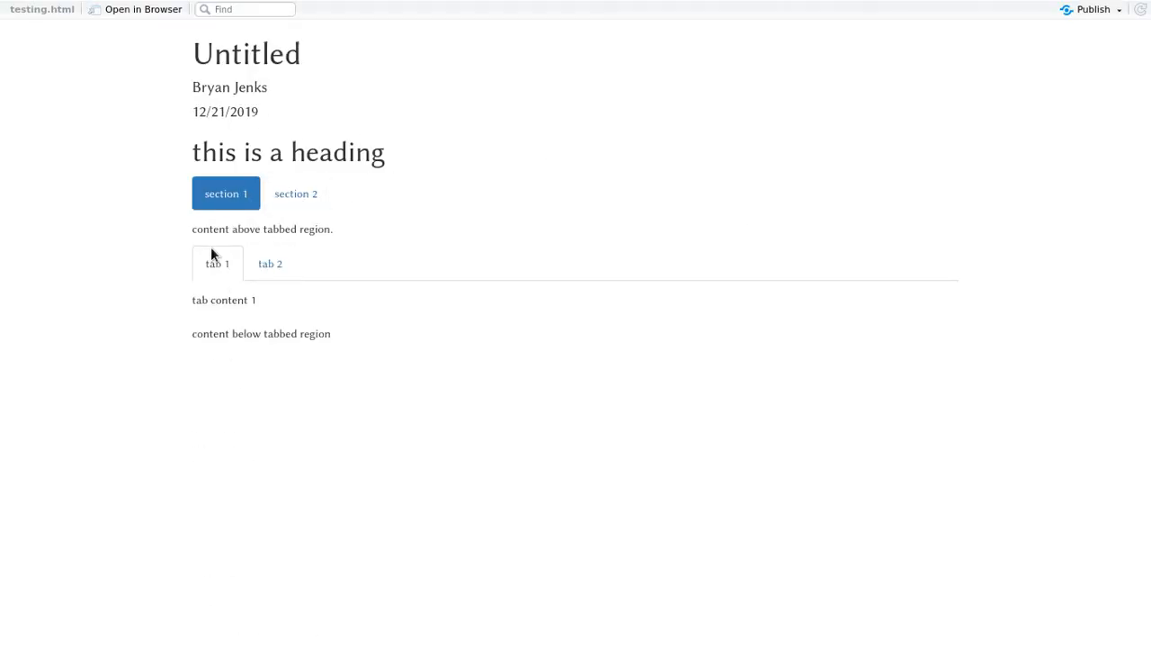
# - Switch between the section 2 and section 1 pills to check their nested tabs
pyautogui.click(295, 195)
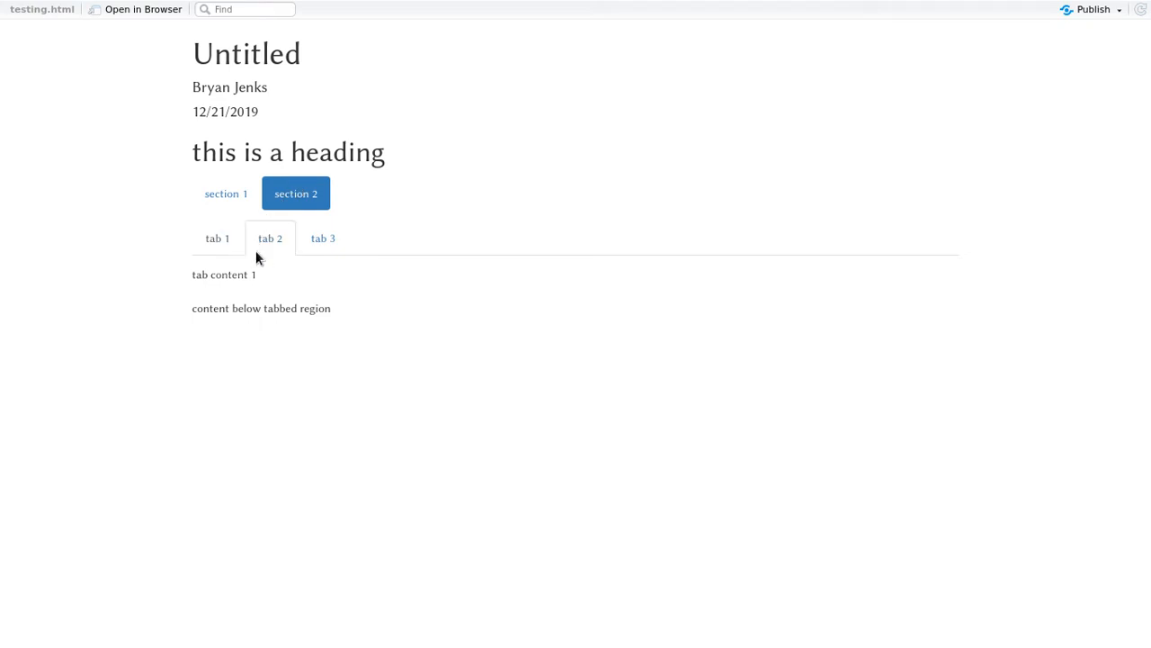
pyautogui.click(226, 194)
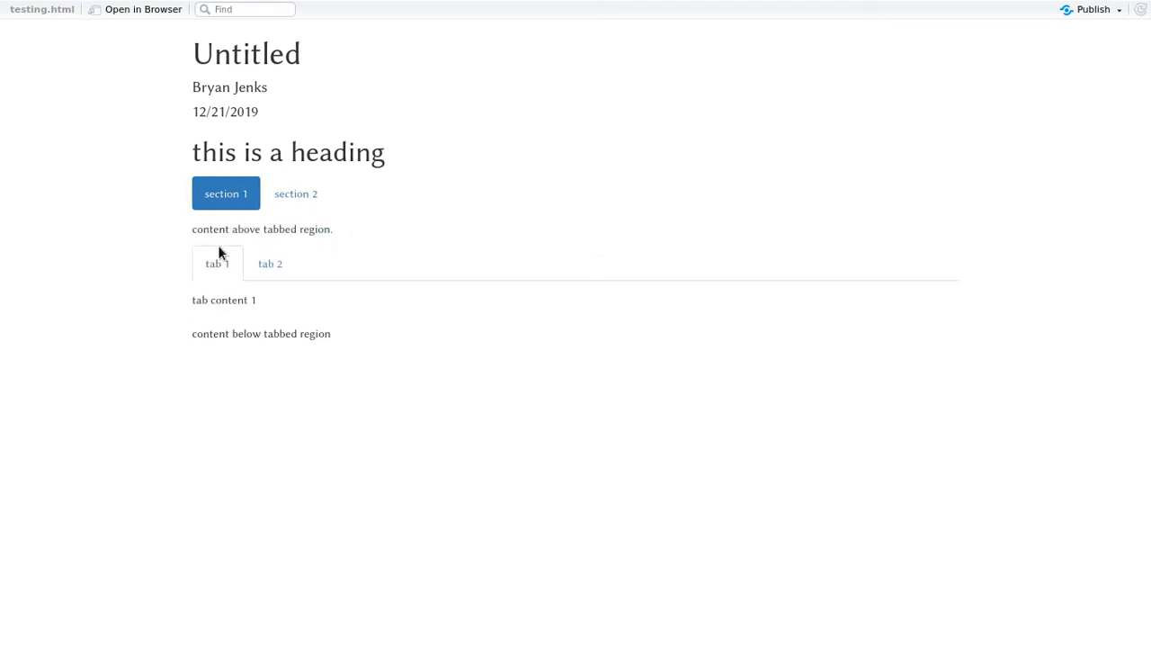
pyautogui.click(295, 194)
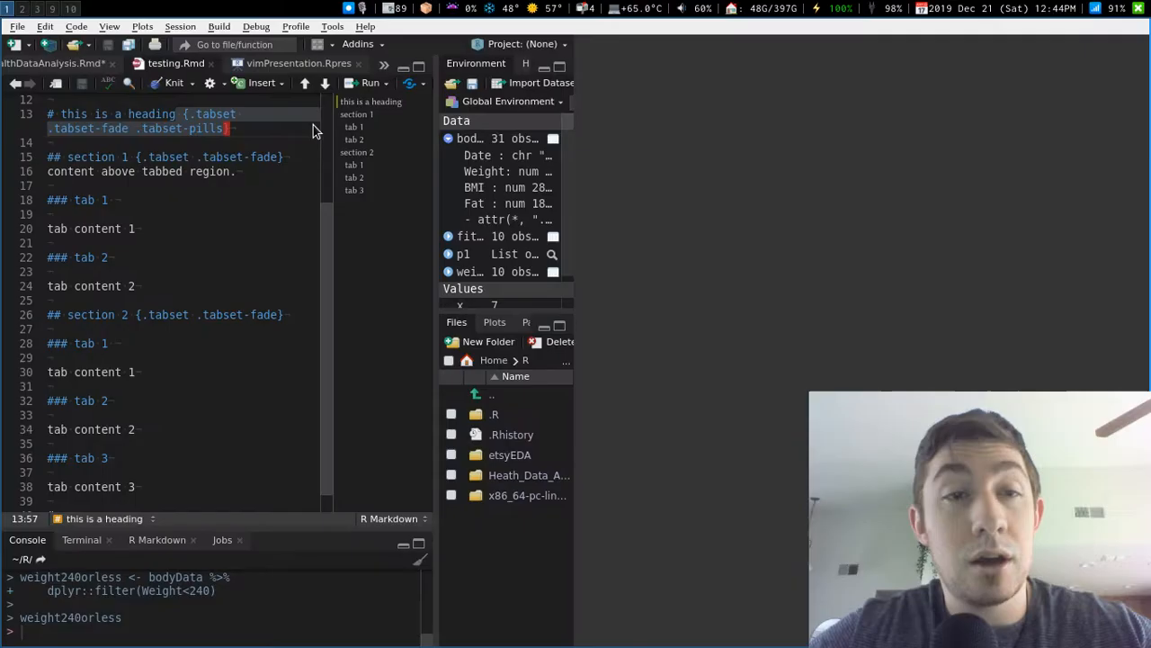
# - Restore the editor to full width and return to the testing.Rmd source
pyautogui.click(81, 63)
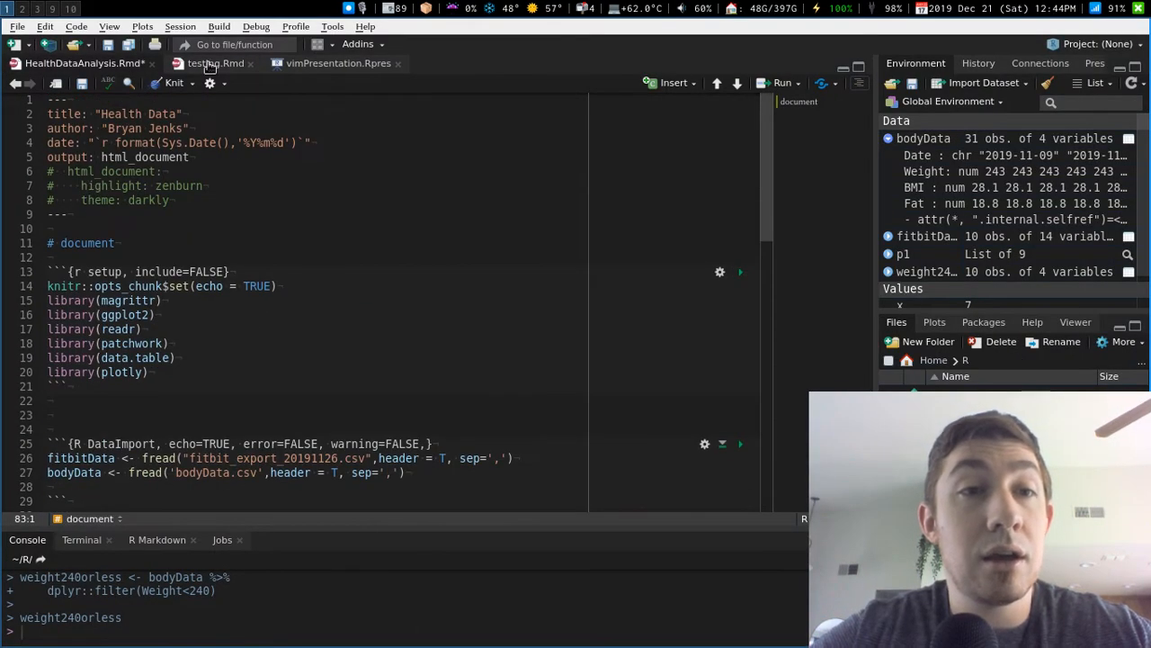
pyautogui.click(216, 63)
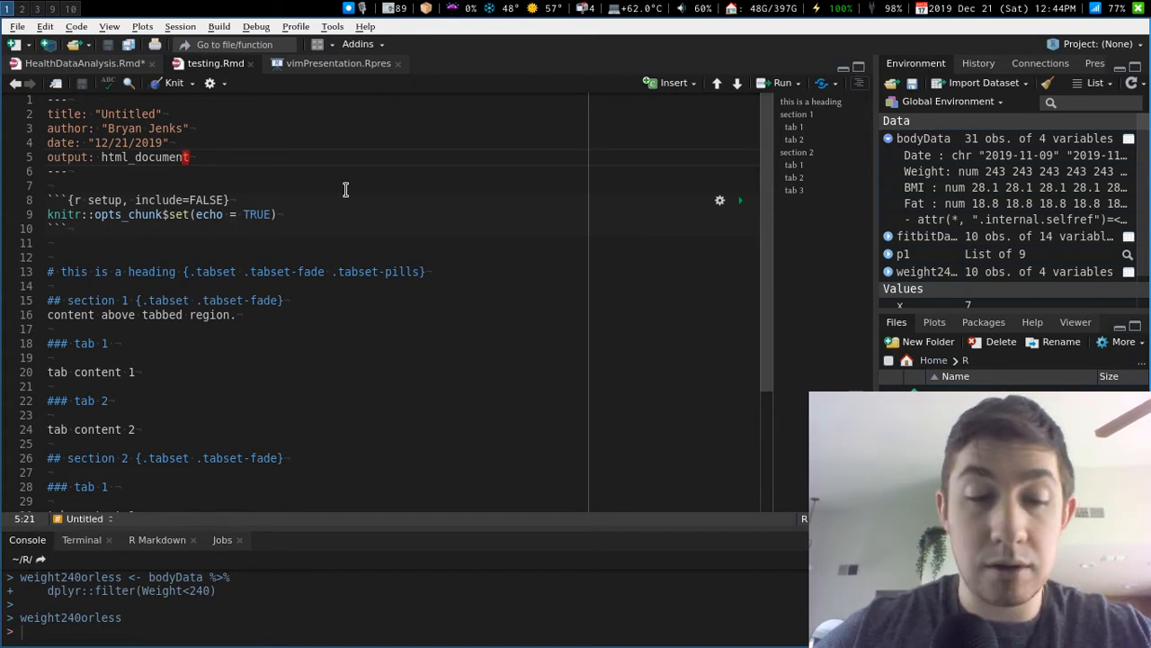
# - Add indented toc: true and toc_float: TRUE lines under html_document in the YAML header
pyautogui.press('Return')
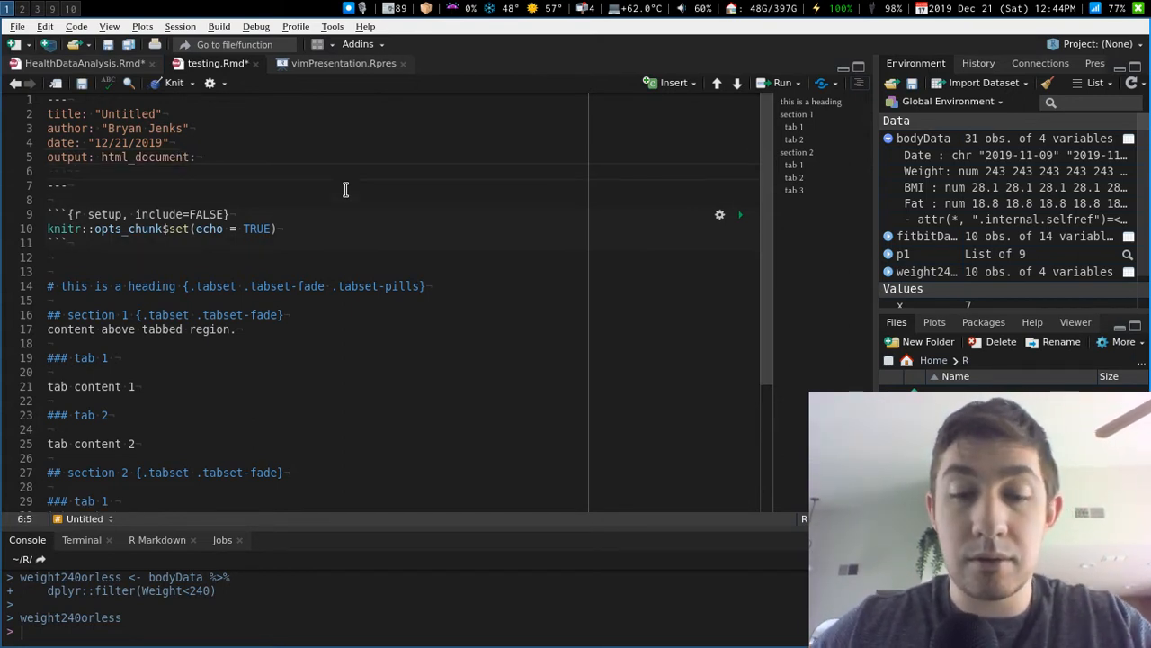
pyautogui.write('toc: true')
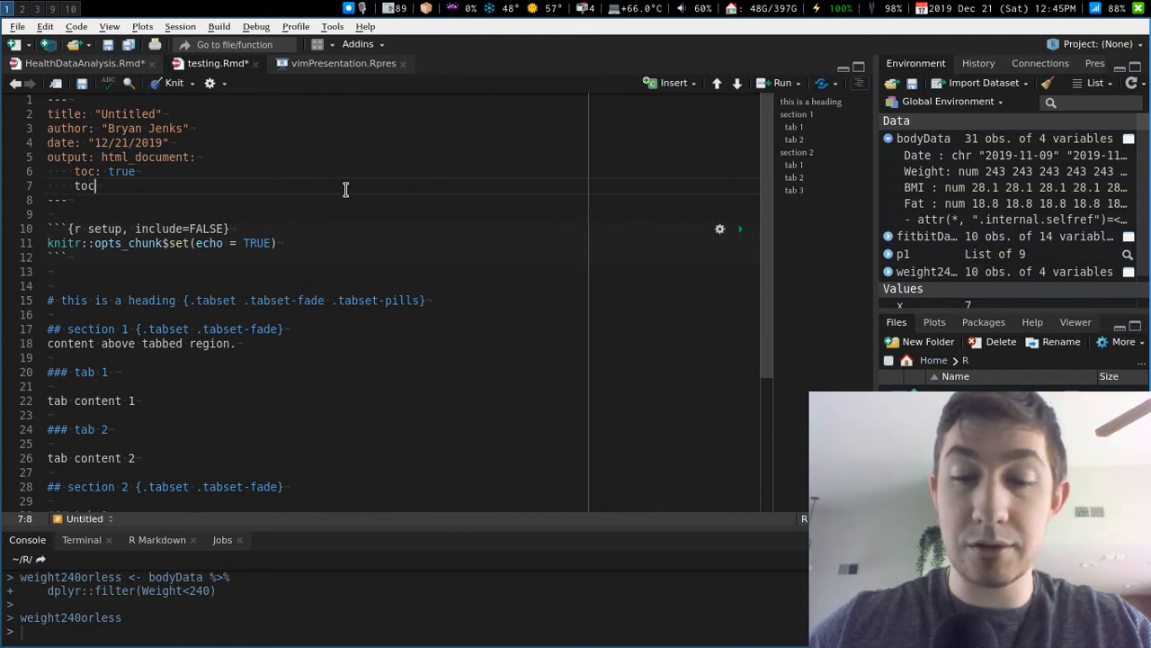
pyautogui.write('_float:t')
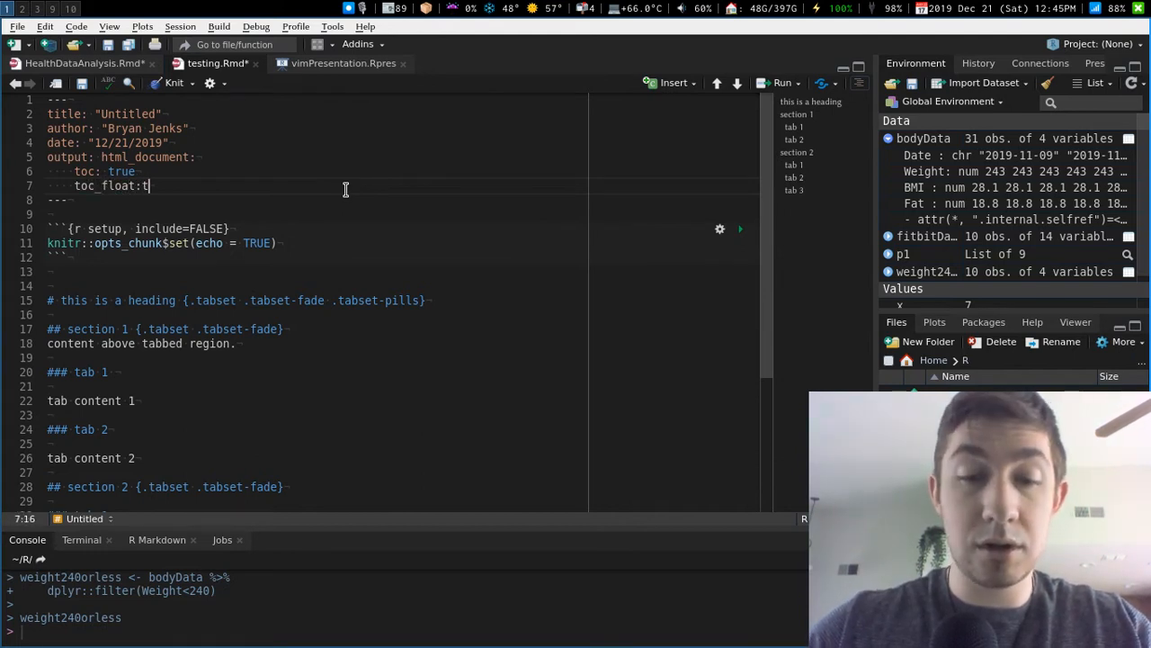
pyautogui.write('Tr')
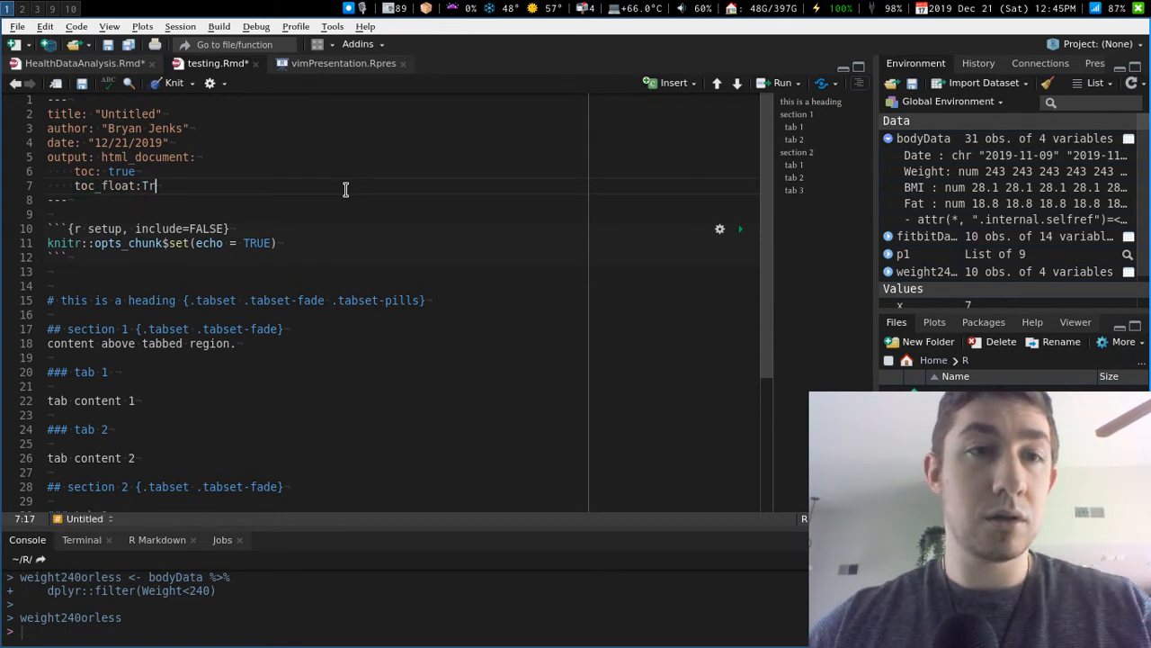
pyautogui.press('BackSpace')
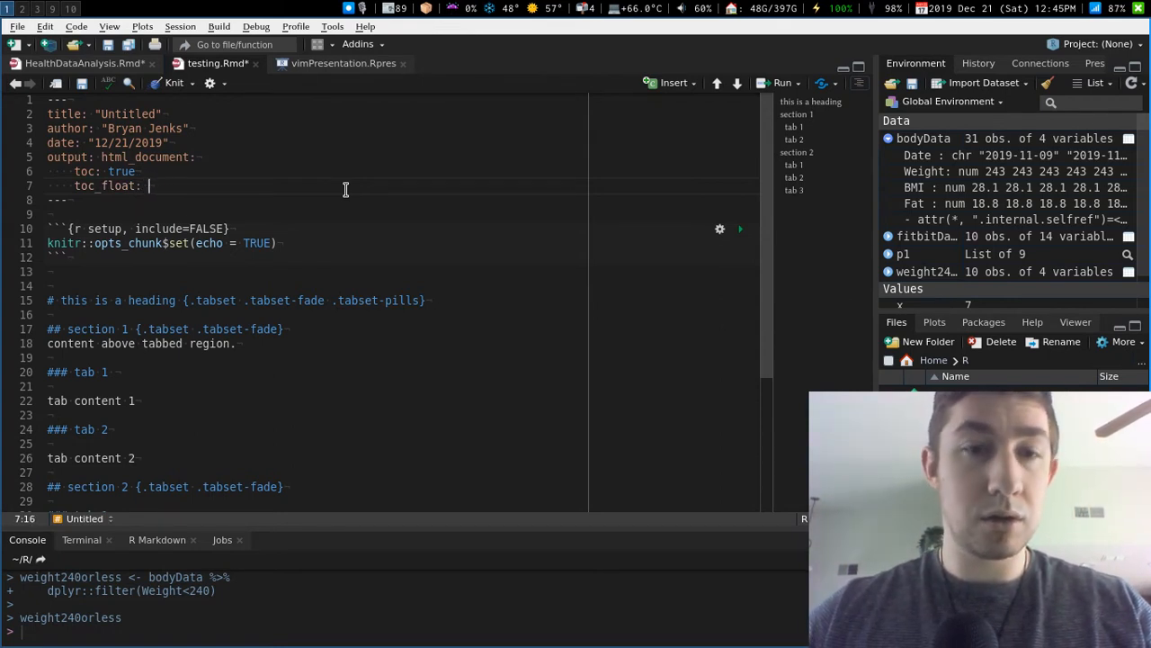
pyautogui.write('TRUE')
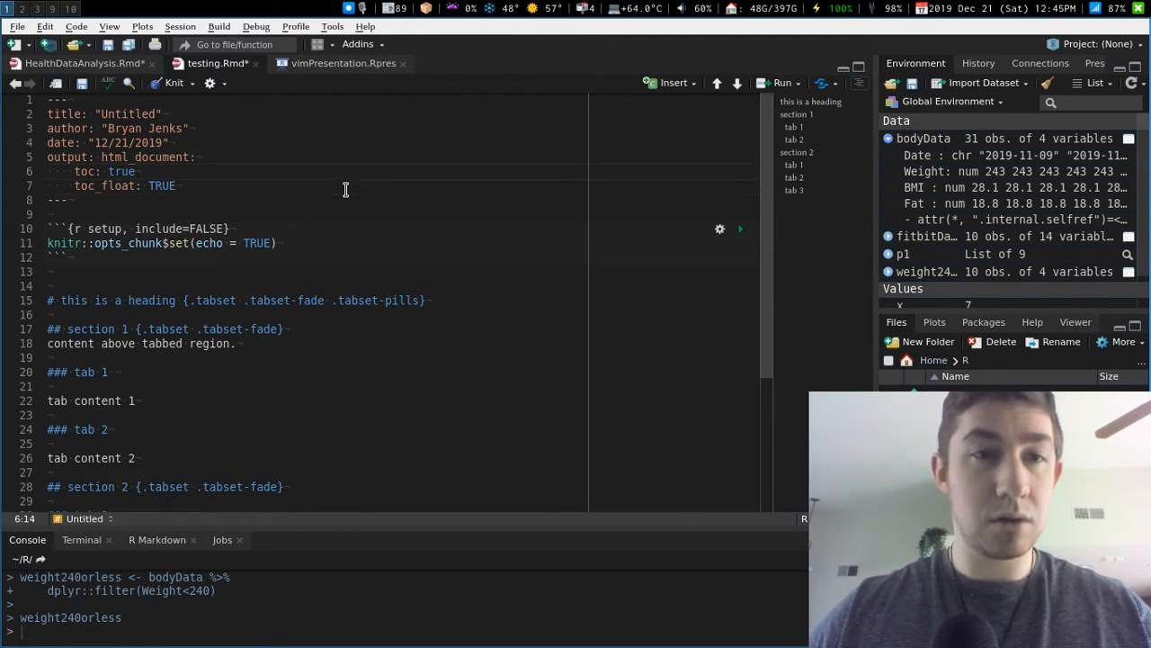
pyautogui.write('TRUE')
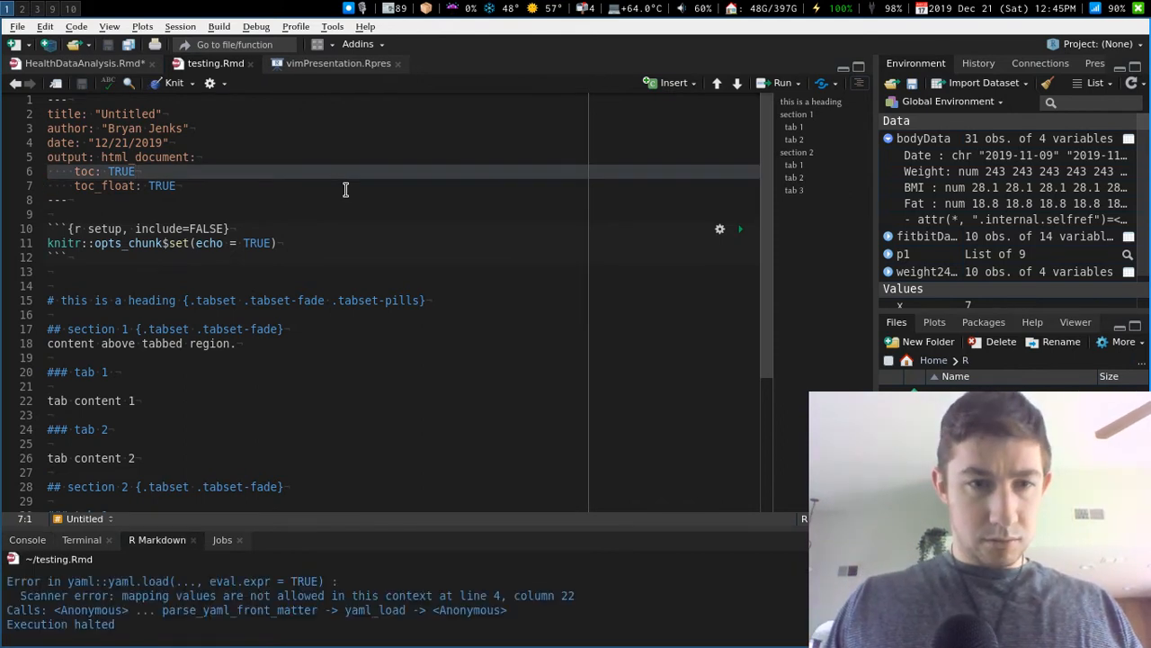
pyautogui.moveTo(266, 464)
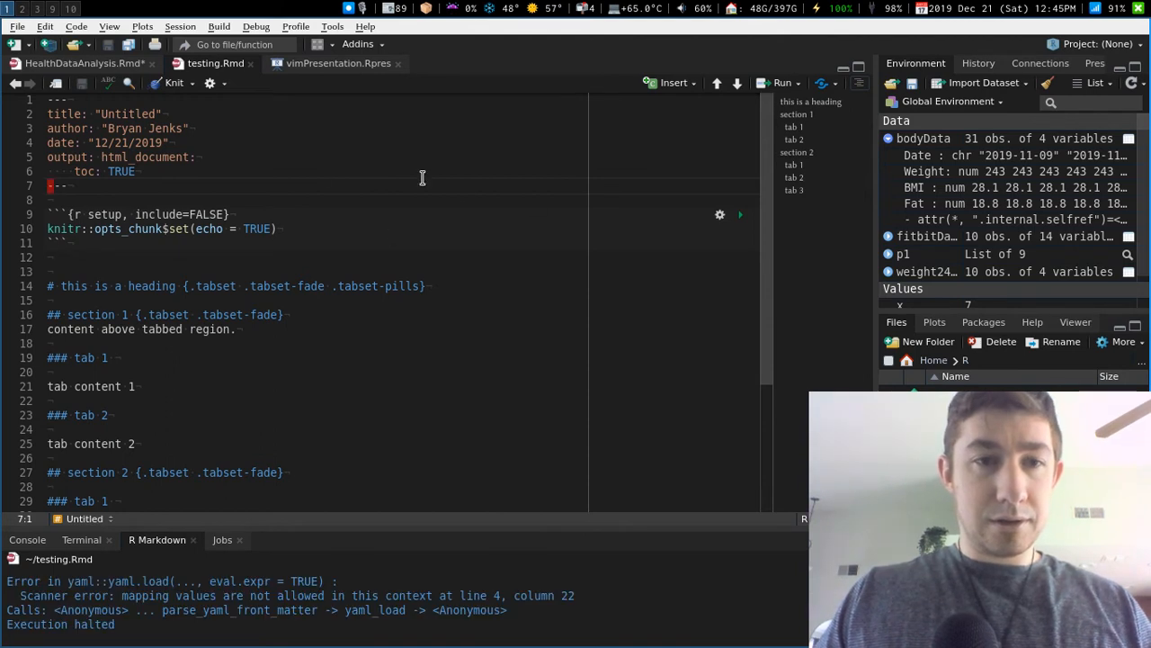
# - Remove the toc_float option after the YAML scanner error
pyautogui.click(201, 180)
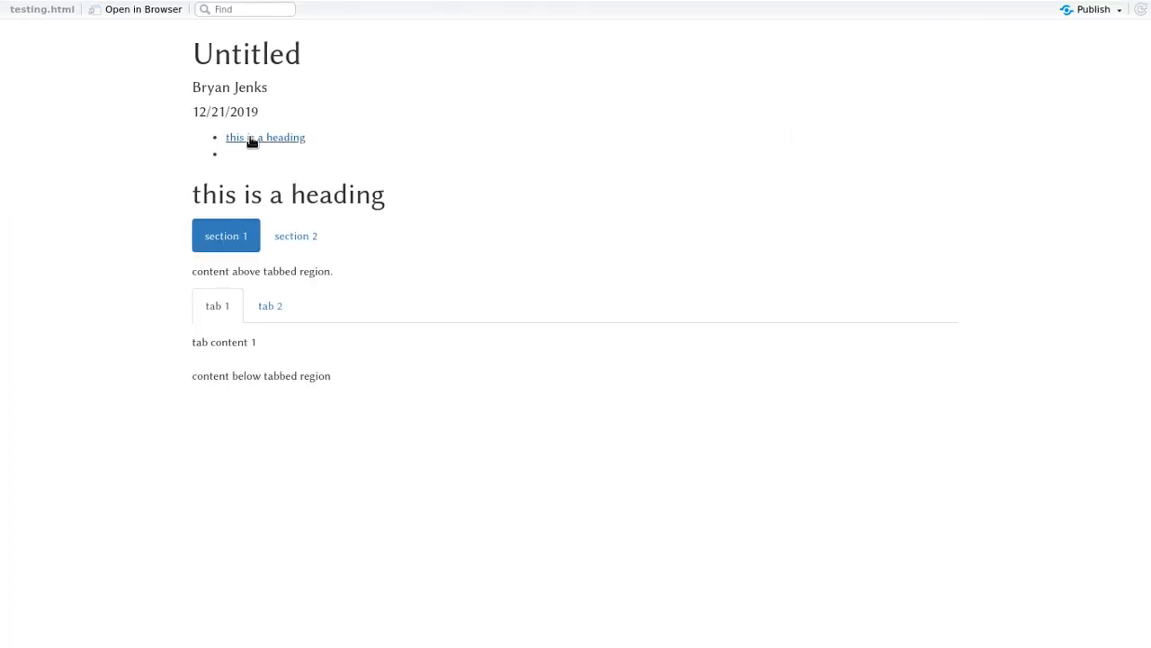
pyautogui.moveTo(306, 157)
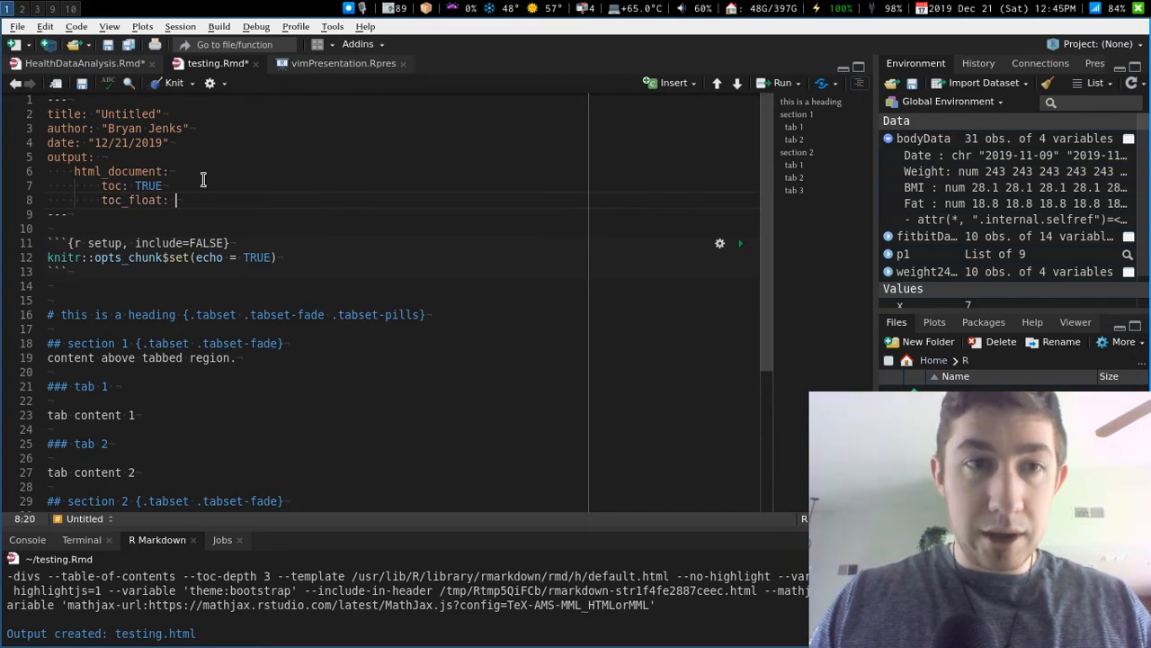
# - Set toc_float to TRUE and knit the document to HTML again
pyautogui.write('TRUE')
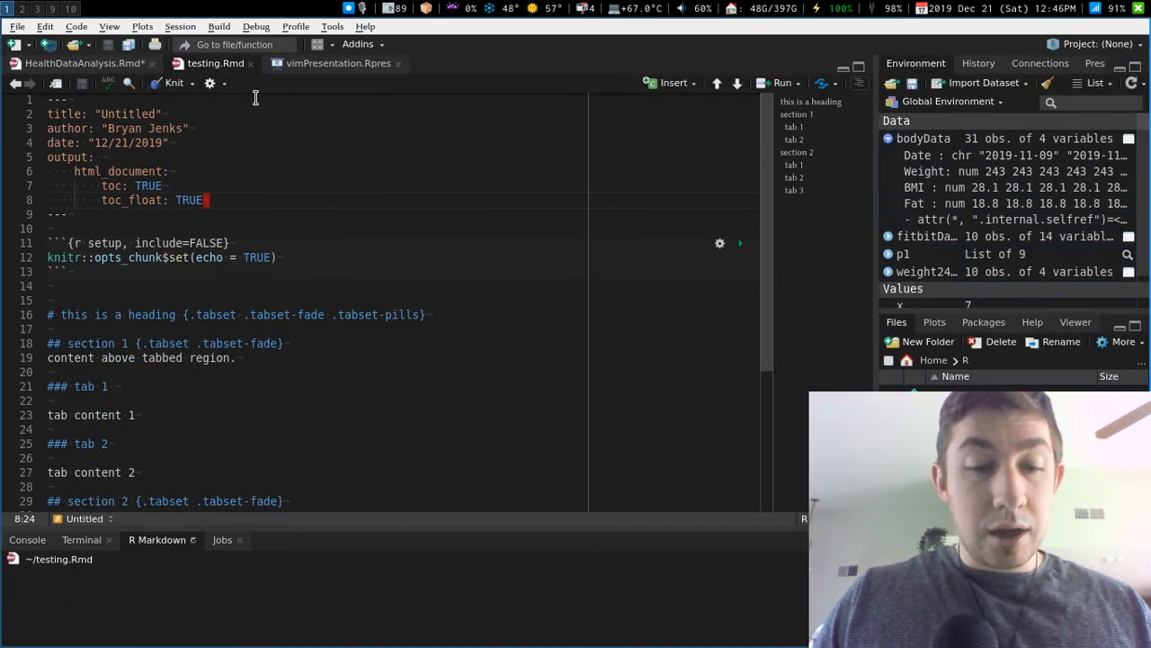
pyautogui.click(169, 83)
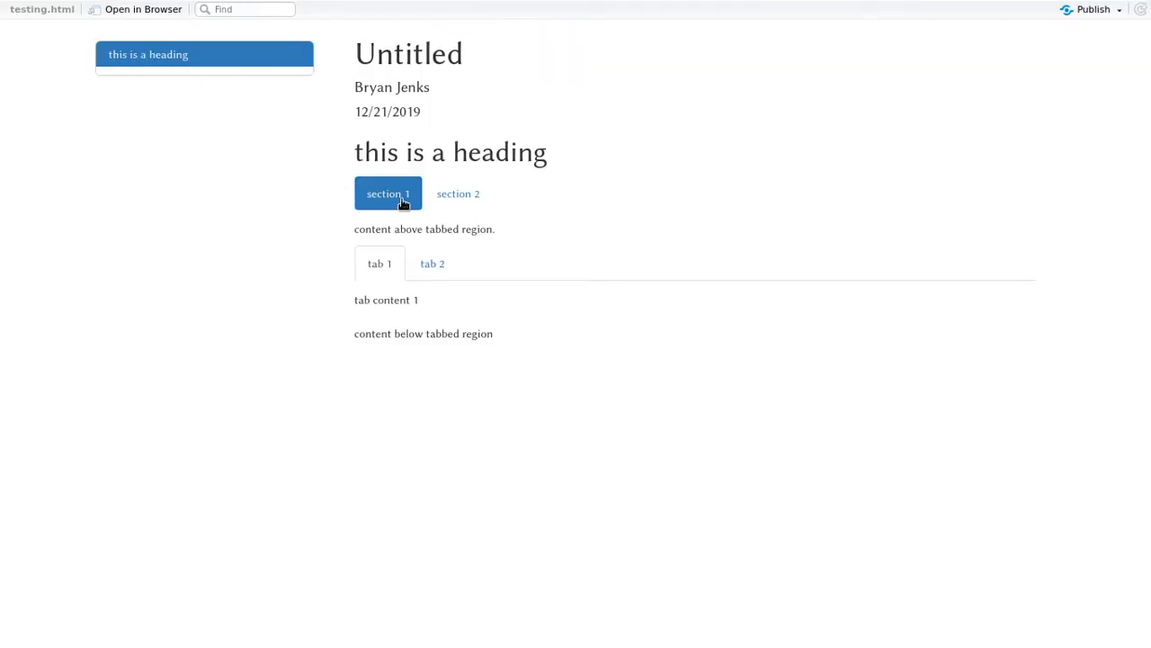
# - Show section 2's pill and its second tab in the knitted page
pyautogui.click(457, 194)
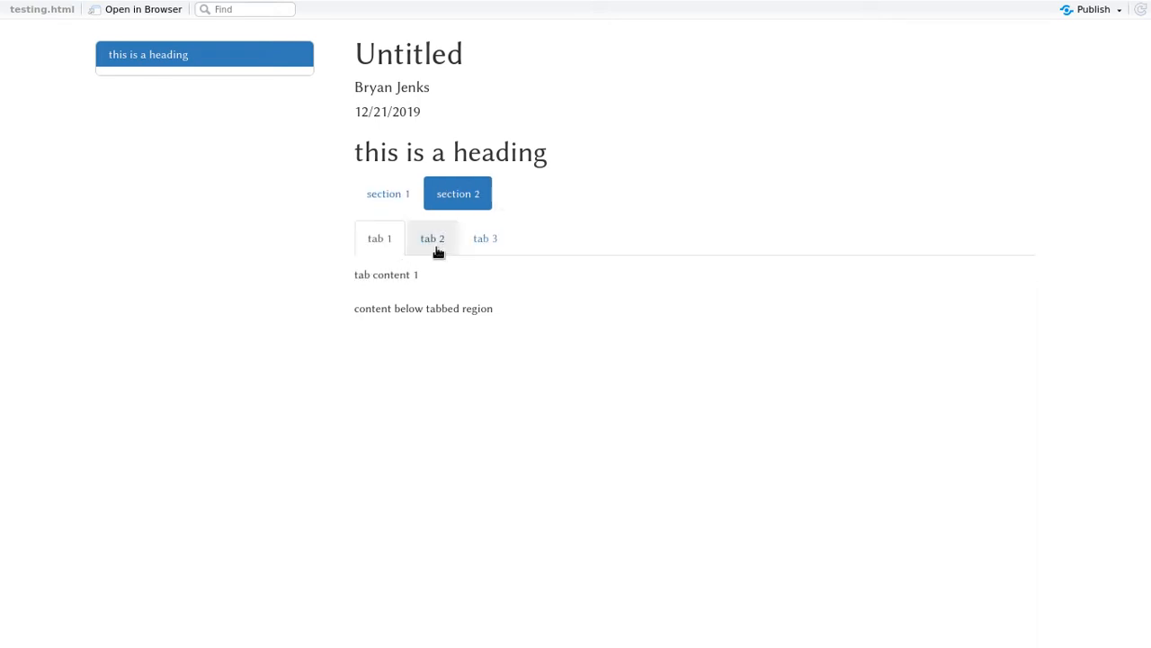
pyautogui.click(486, 238)
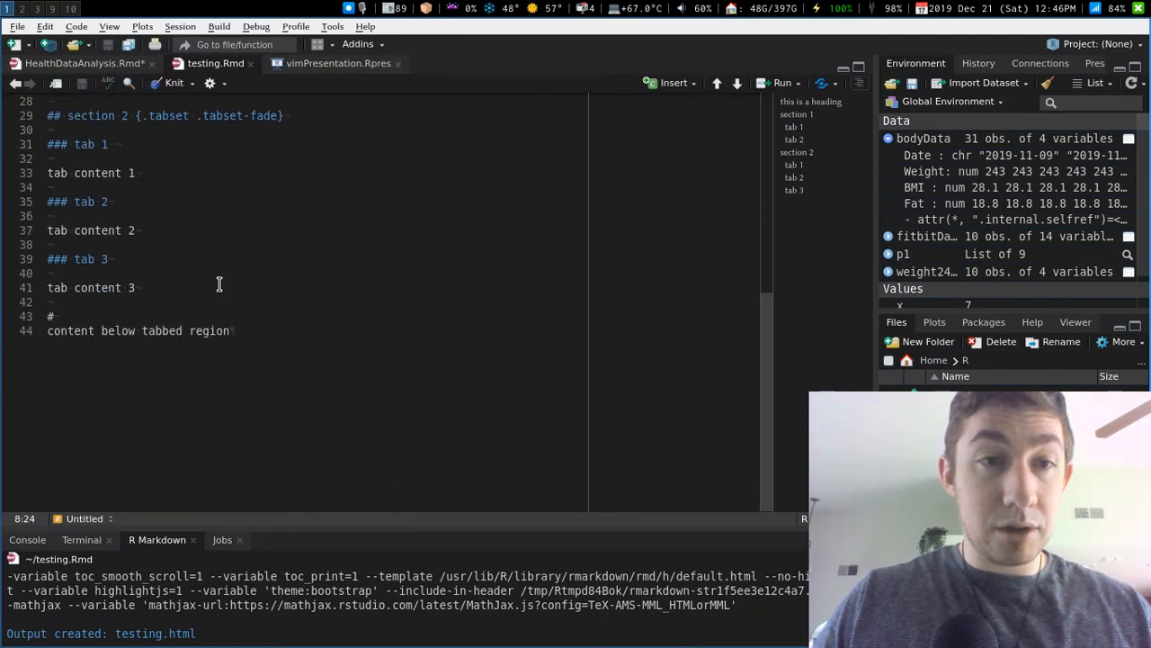
# - Add '## a sub heading' and '### sub sub heading' lines below the testing heading
pyautogui.scroll(-3)
pyautogui.write('# testing heading')
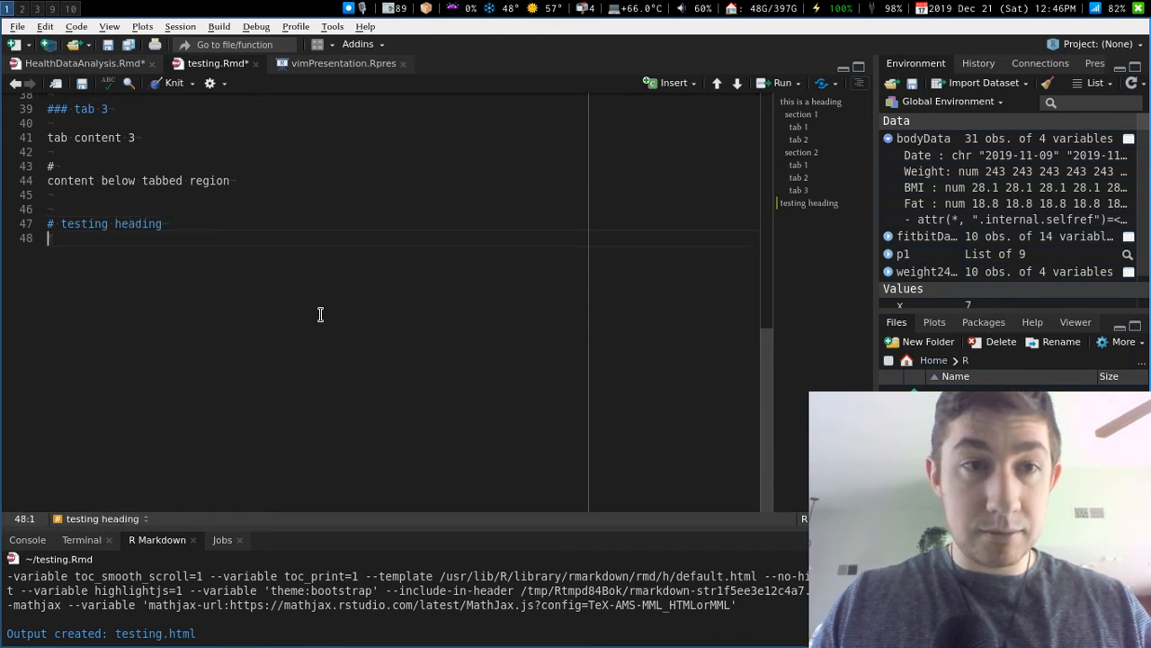
pyautogui.write('## a sub heading')
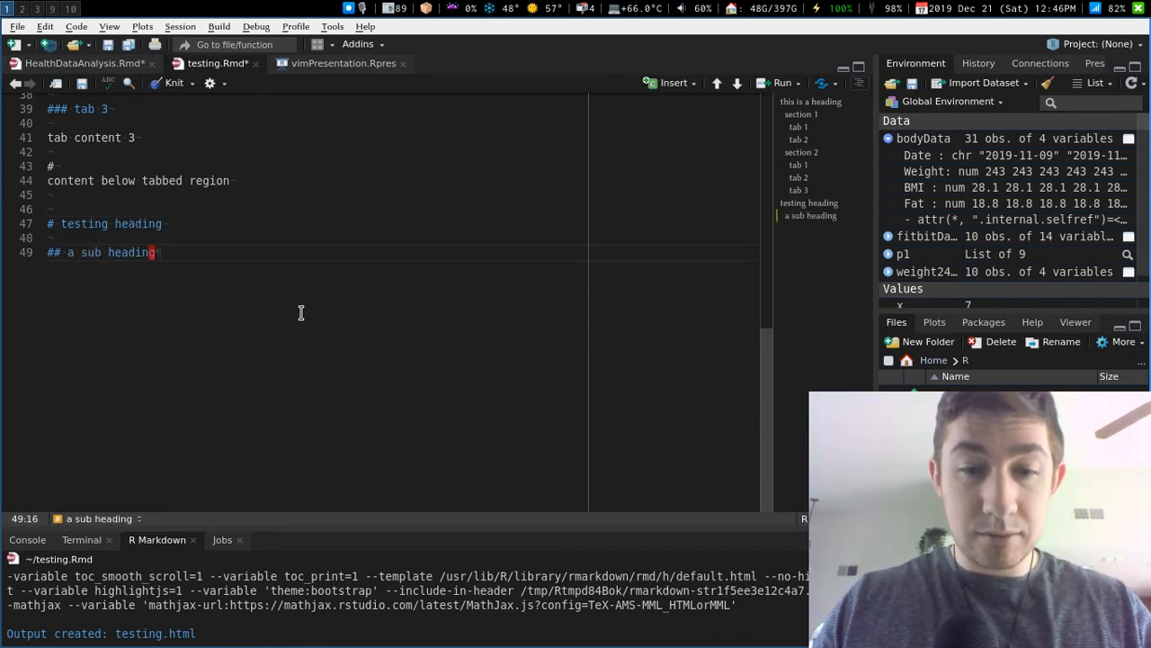
pyautogui.press('Return')
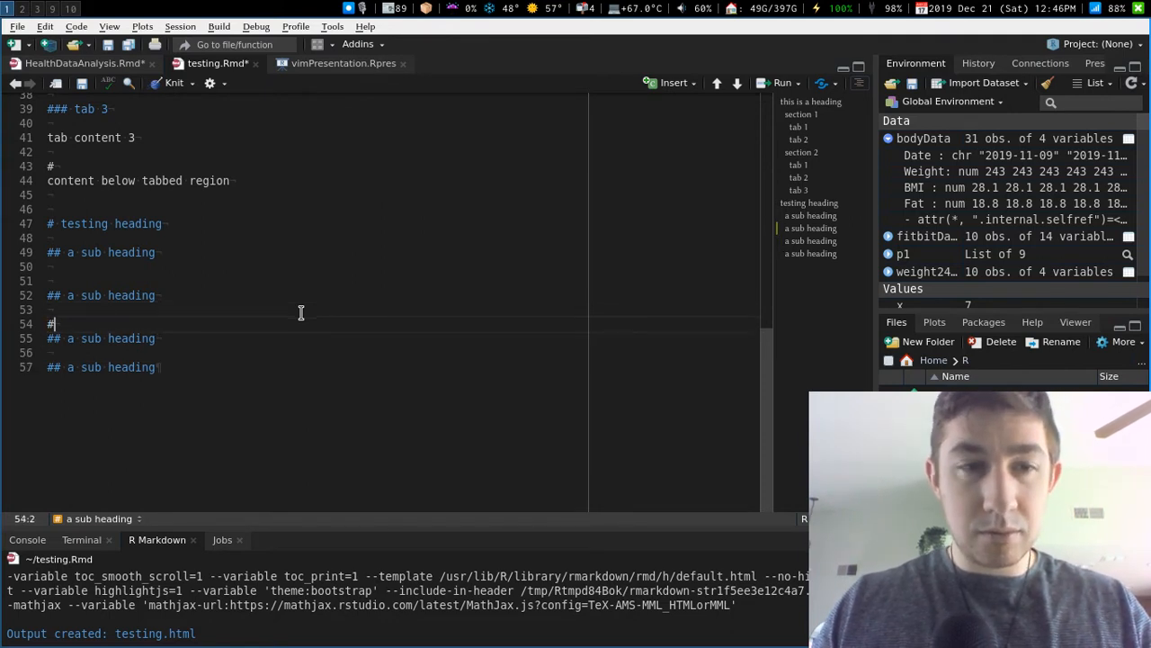
pyautogui.write('## sub sub head')
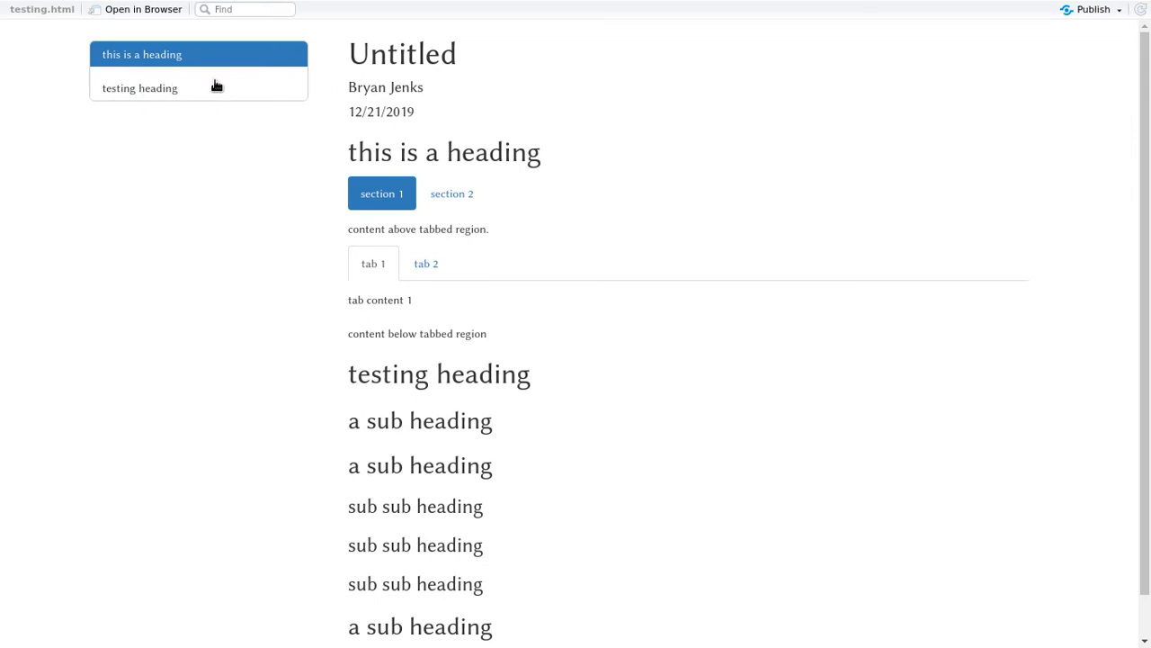
pyautogui.moveTo(209, 73)
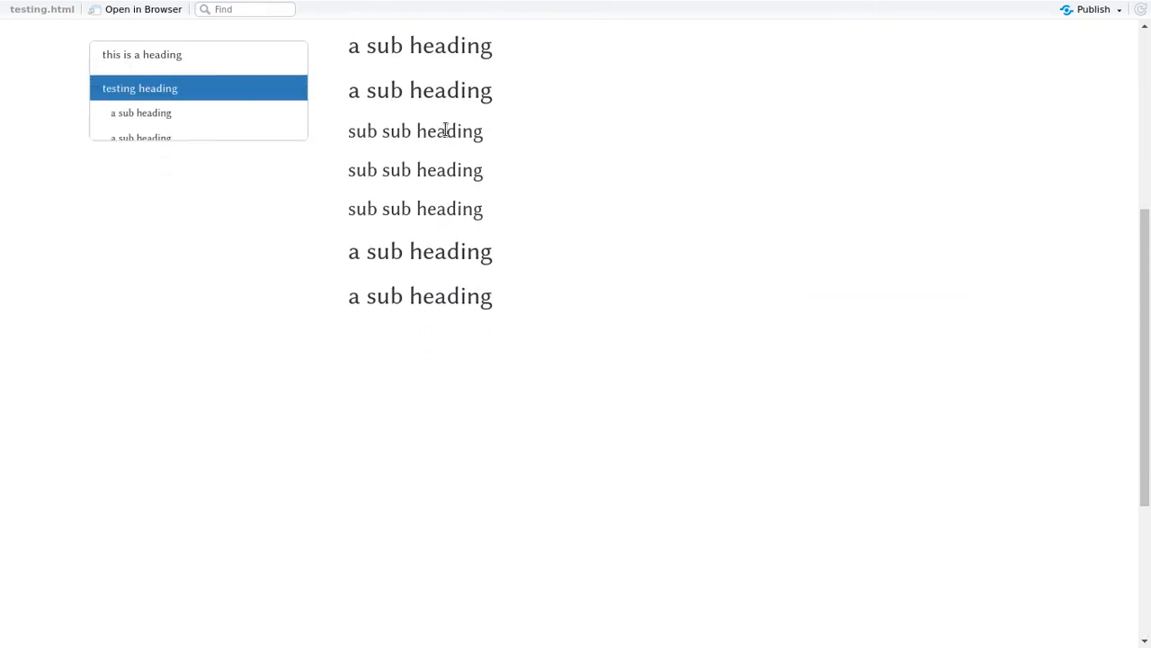
# - Jump between sections from the floating contents and watch testing heading's entries expand
pyautogui.click(140, 54)
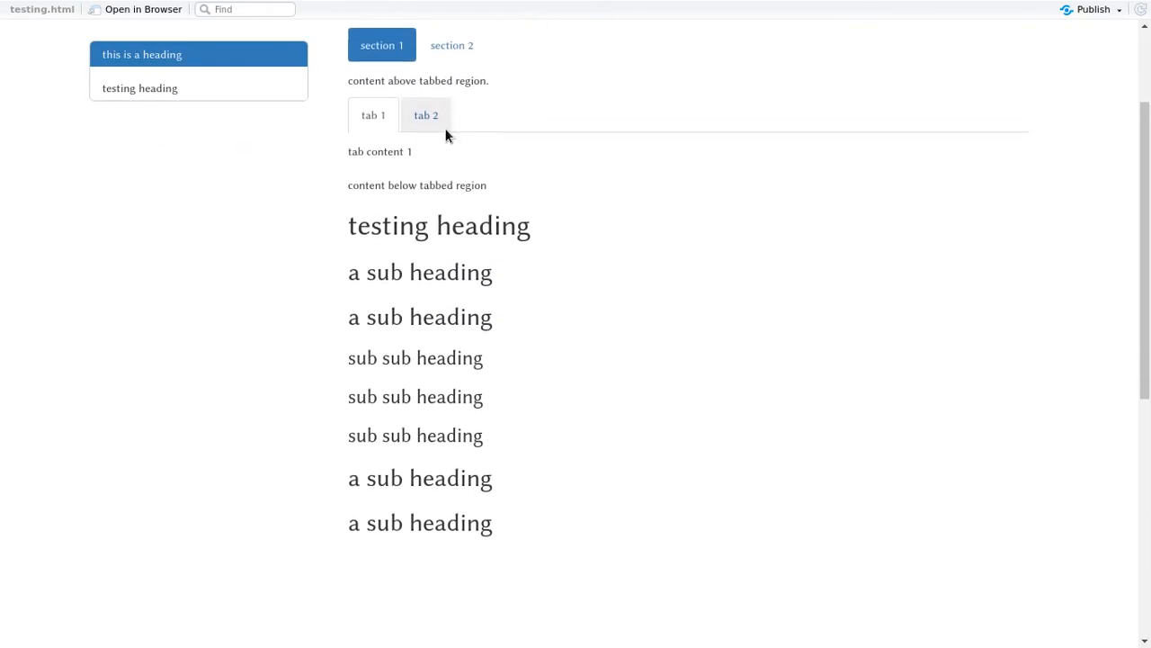
pyautogui.scroll(-3)
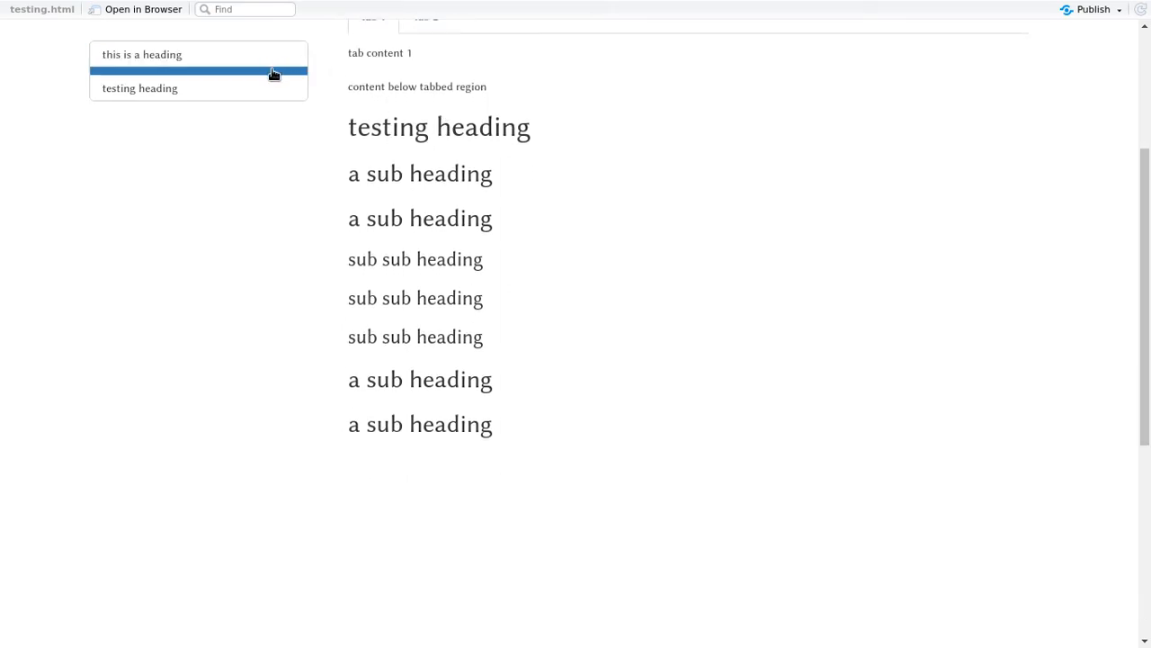
pyautogui.click(140, 86)
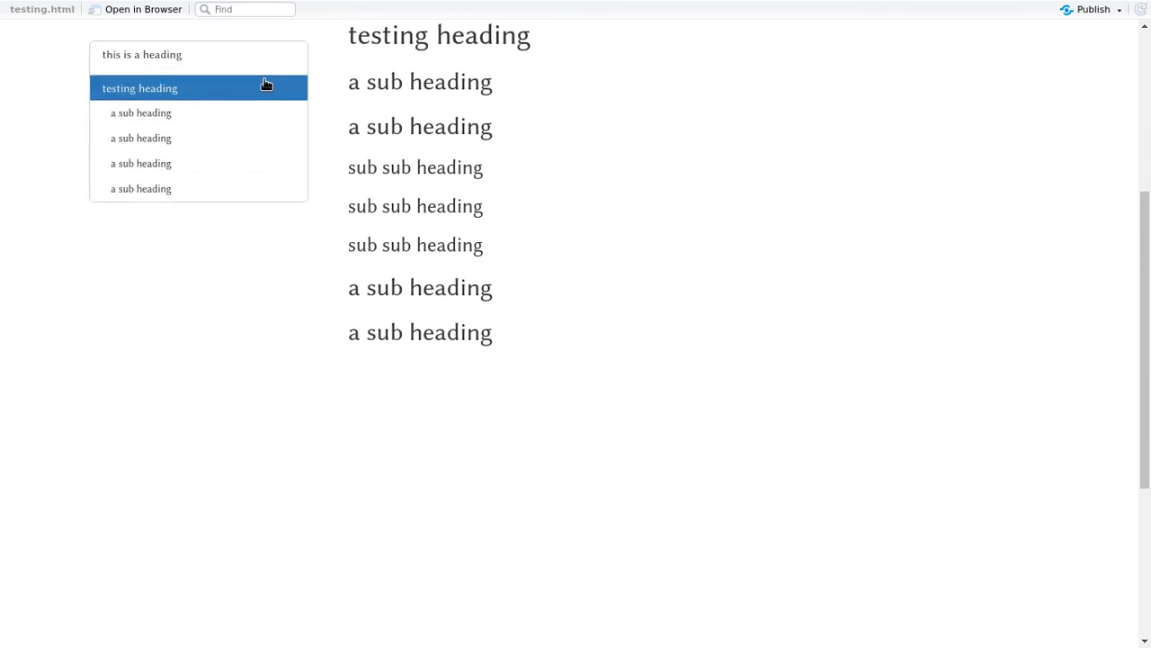
pyautogui.click(154, 162)
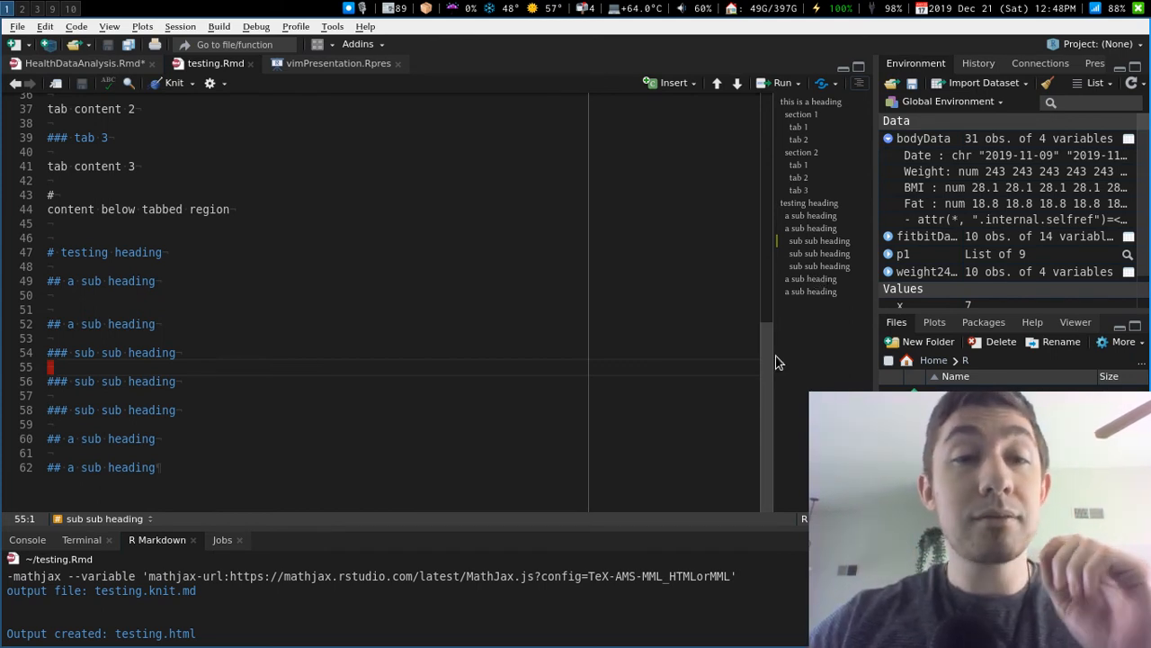
pyautogui.scroll(3)
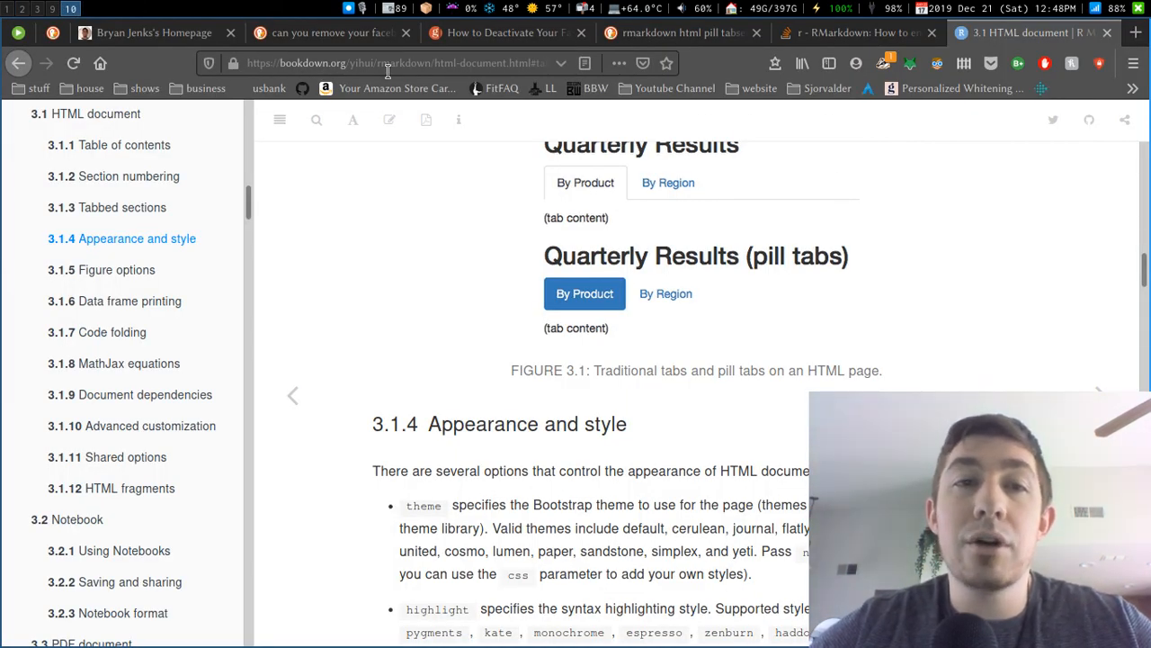
pyautogui.moveTo(122, 207)
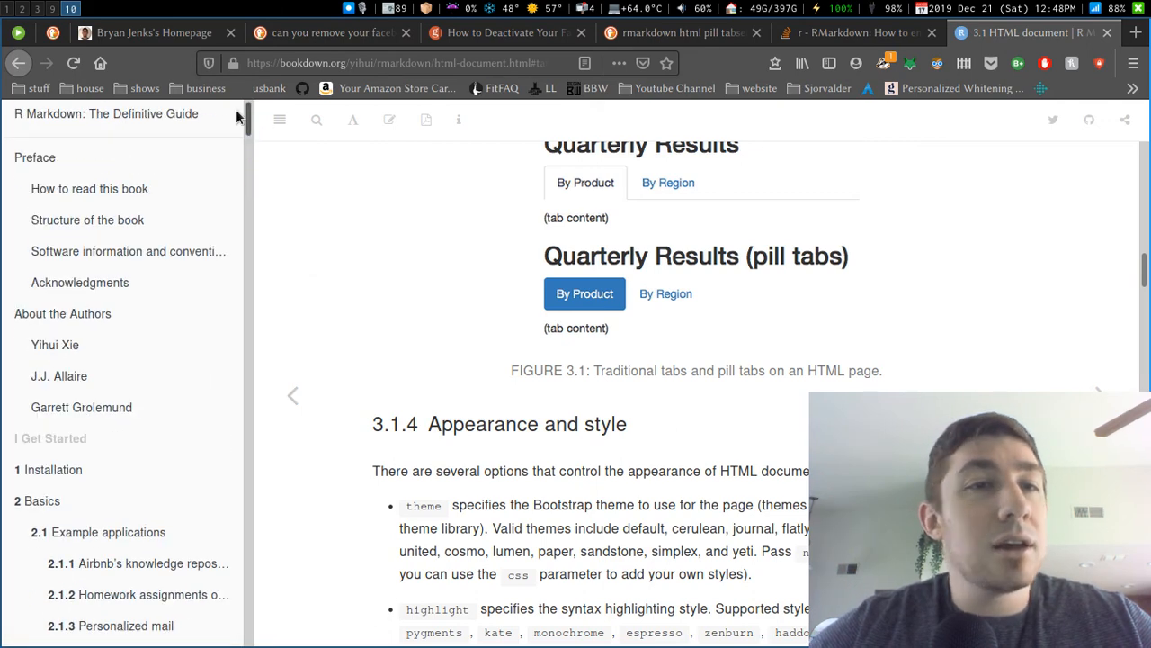
# - Scroll the bookdown guide to 3.1.4 Appearance and style and its tabs figure
pyautogui.scroll(-3)
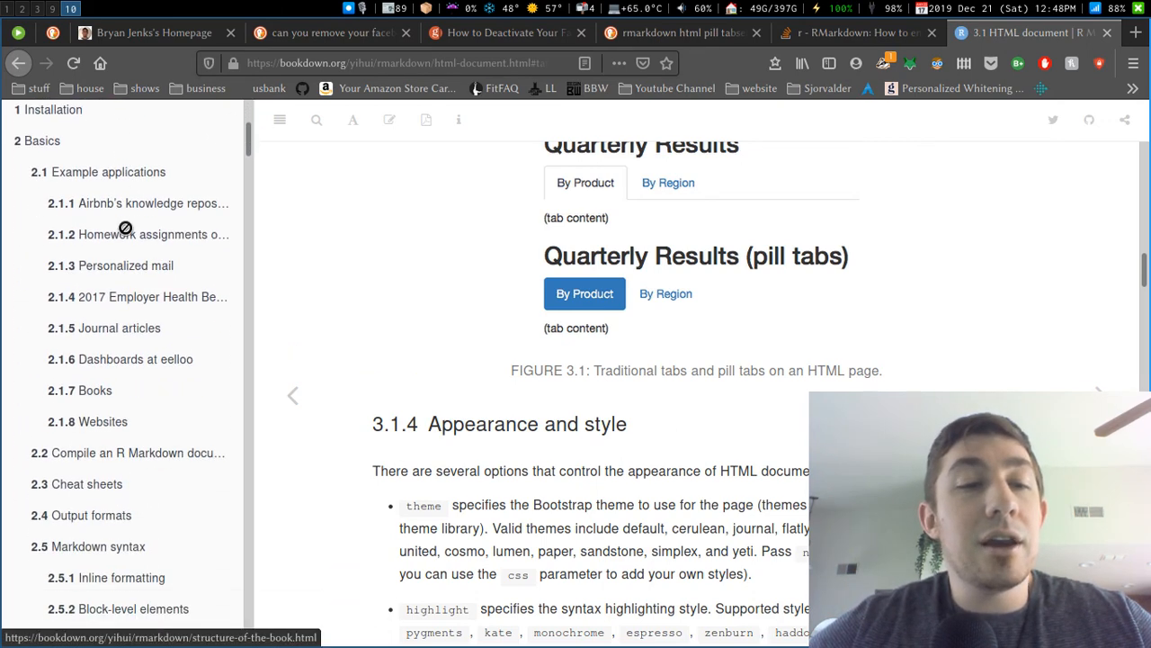
pyautogui.scroll(-3)
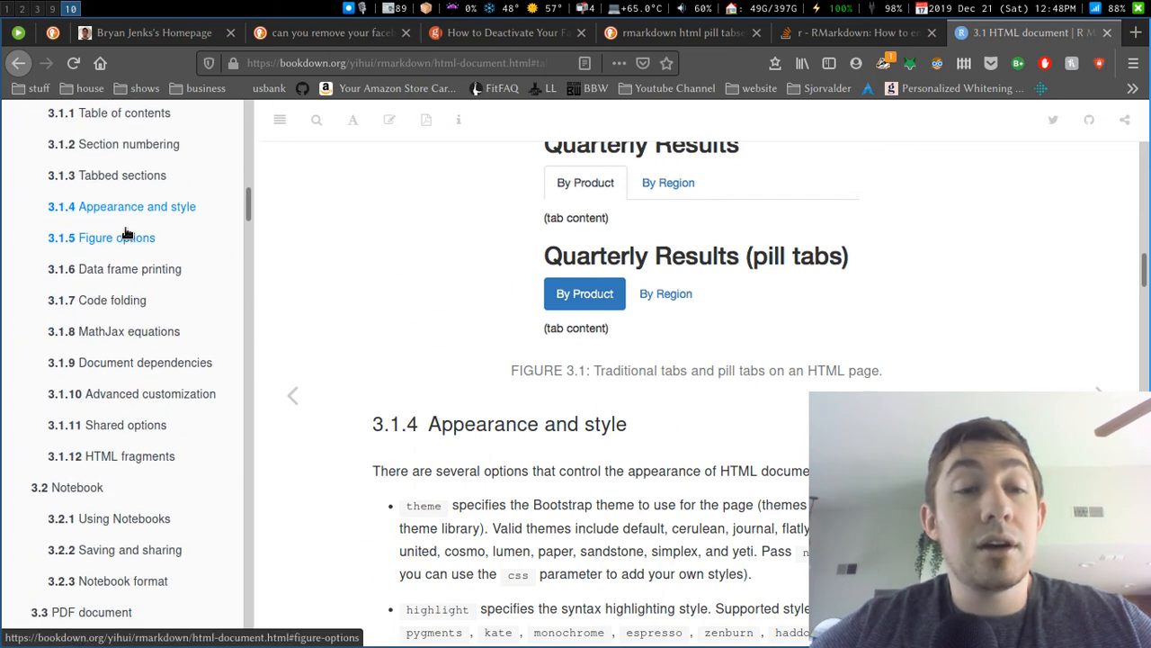
pyautogui.scroll(3)
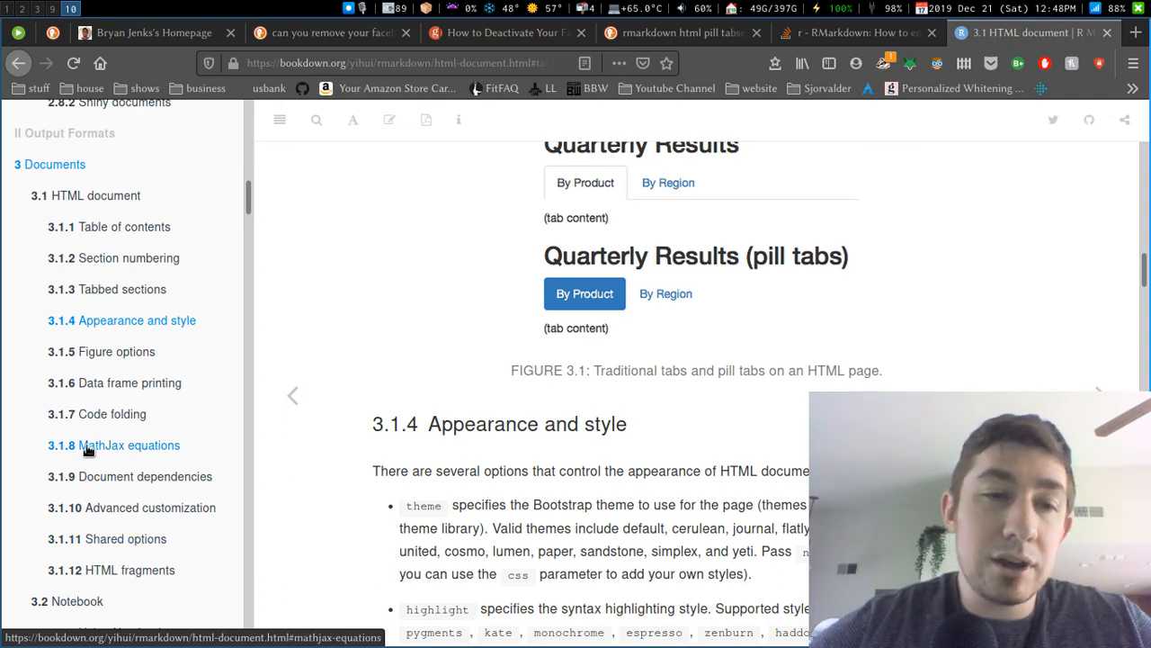
pyautogui.moveTo(360, 306)
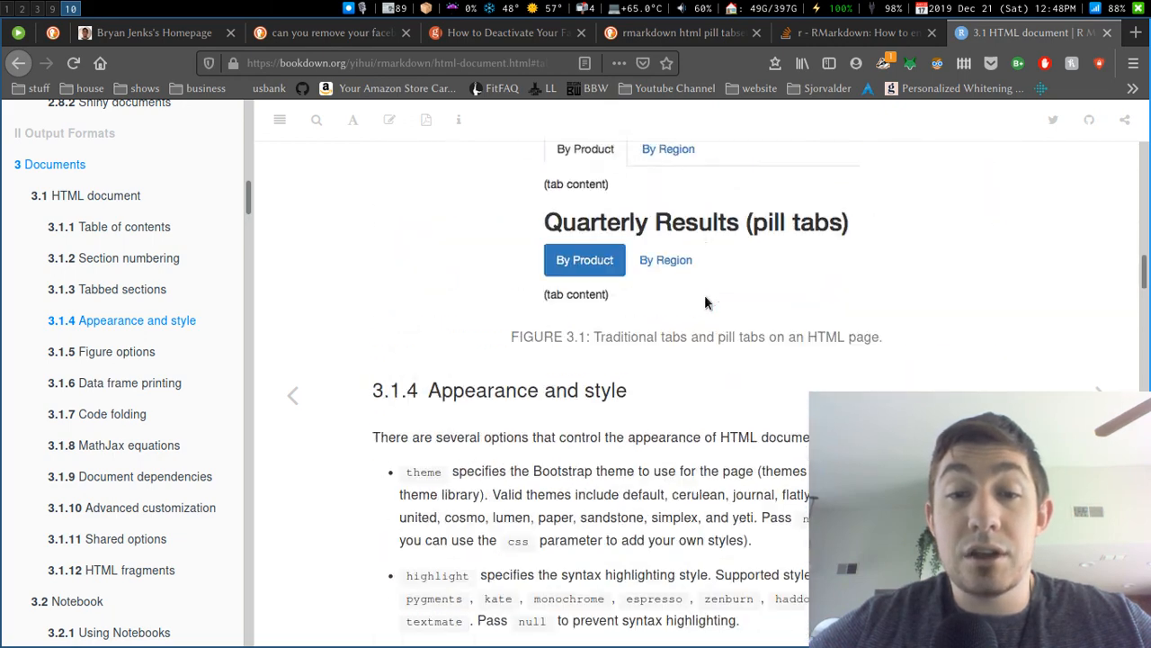
pyautogui.scroll(3)
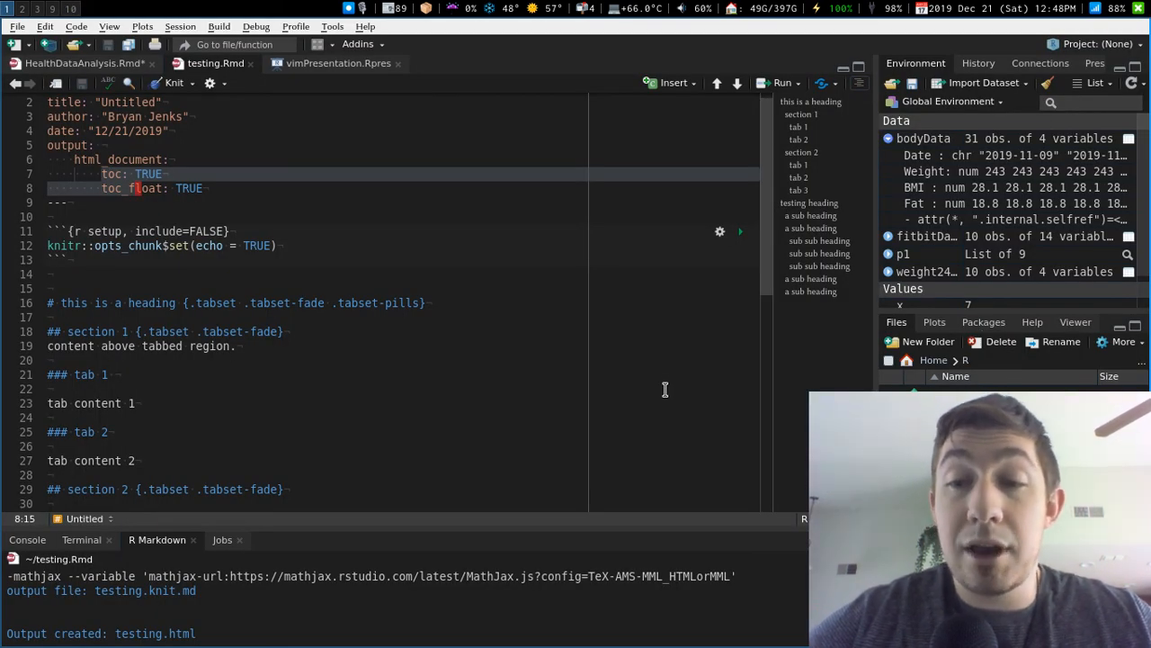
pyautogui.moveTo(705, 520)
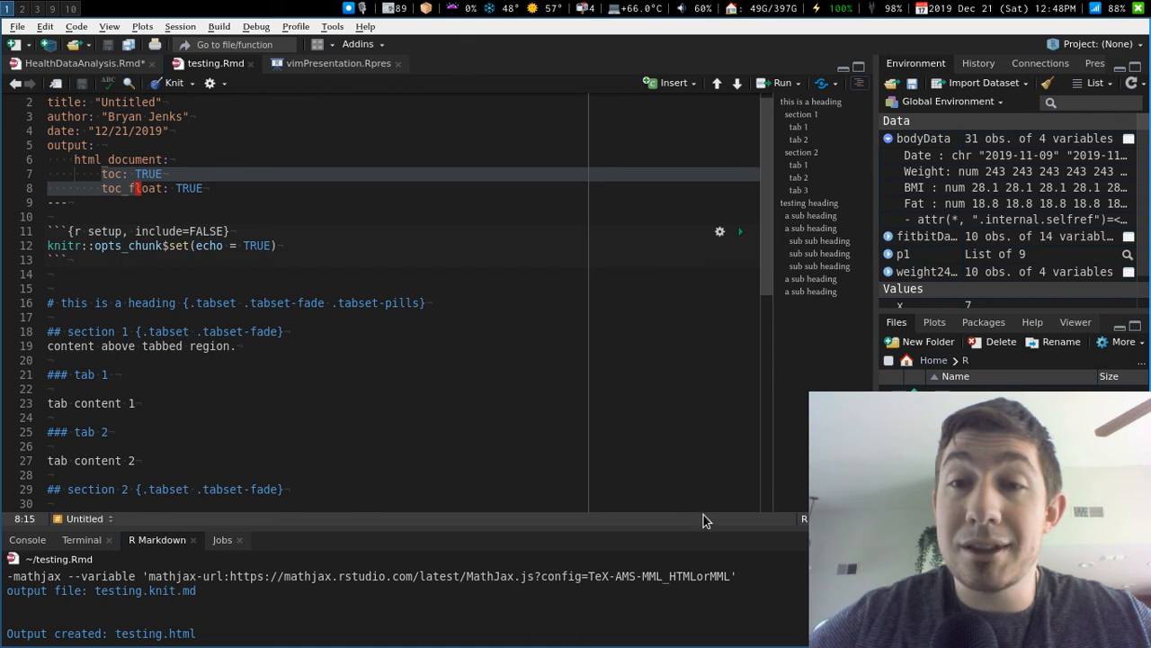
pyautogui.moveTo(387, 253)
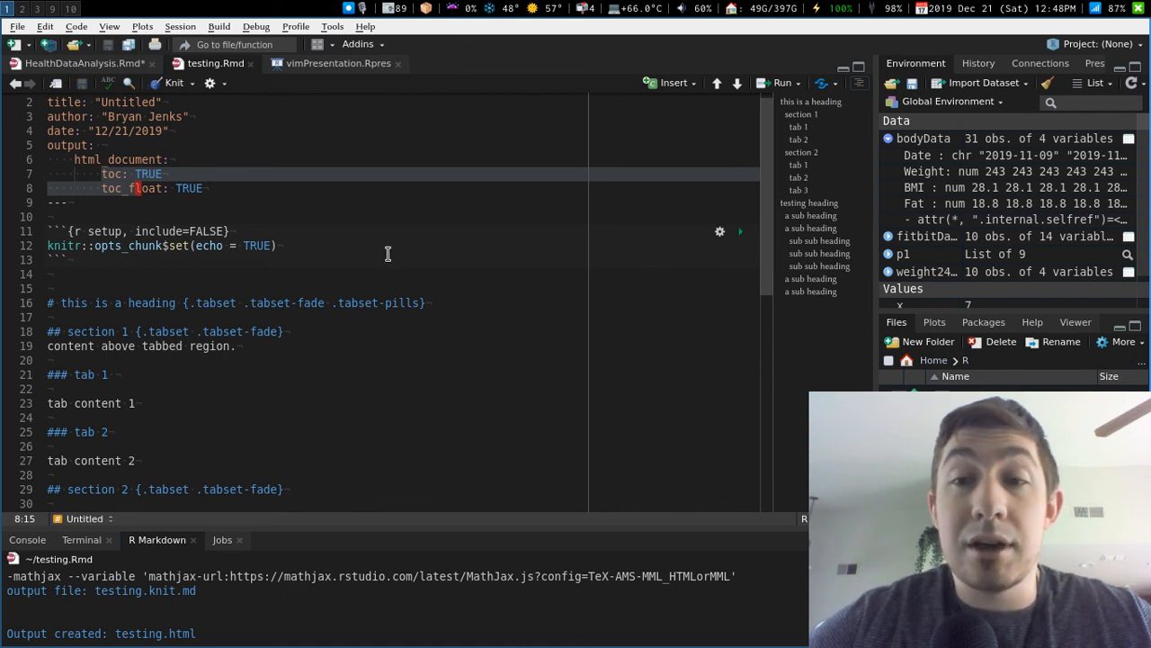